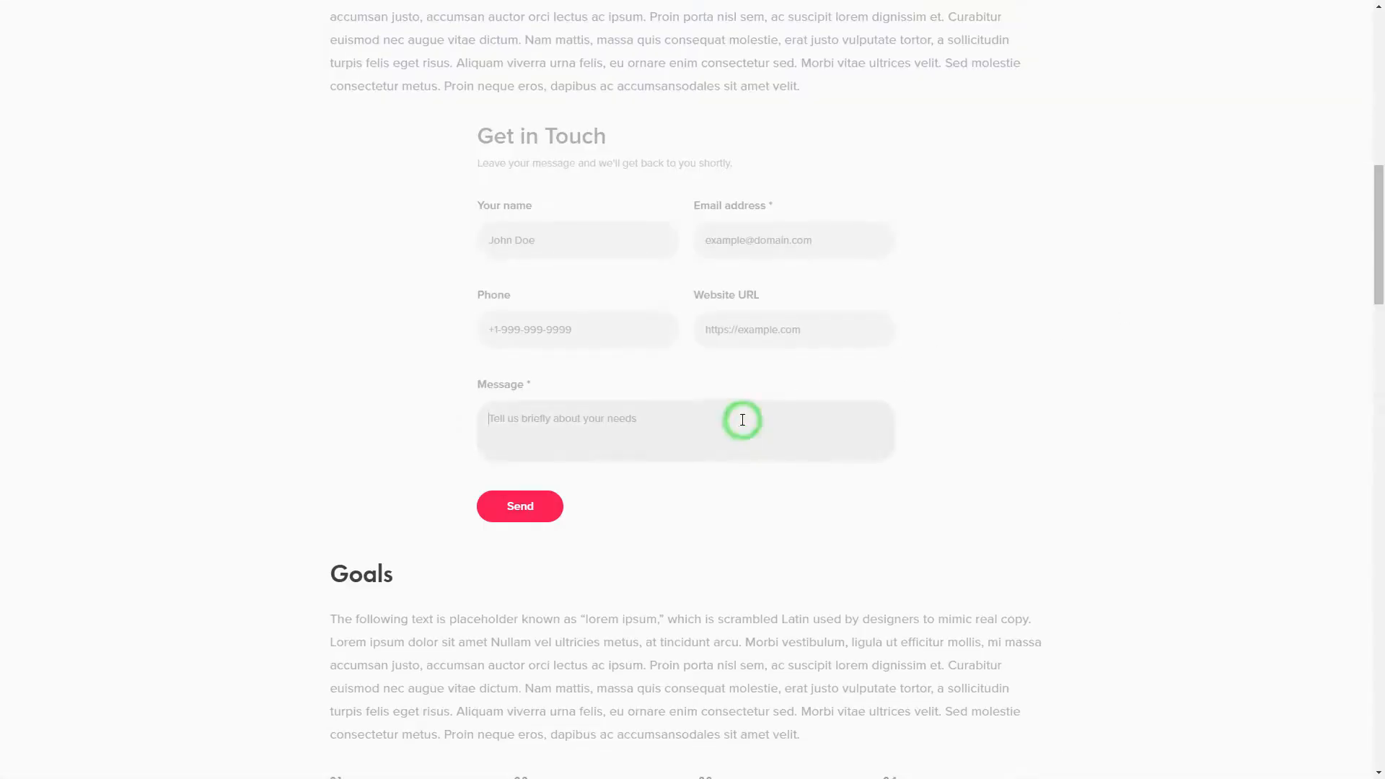
Type 'Hello!' into the Message field of the published contact form.
{"action": "type", "text": "Hello!"}
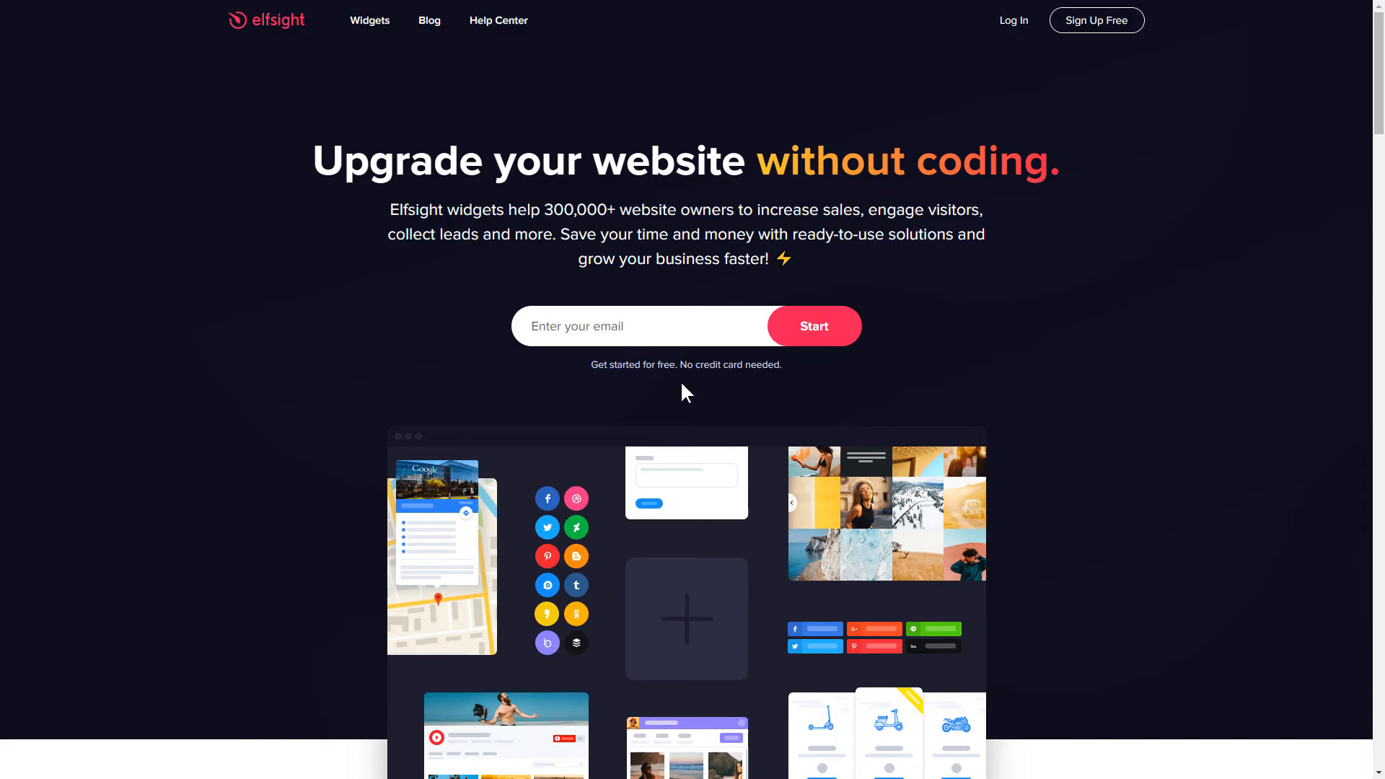
Reach the Form Builder page through the Elfsight widgets catalogue.
{"action": "left_click", "coordinate": [370, 20]}
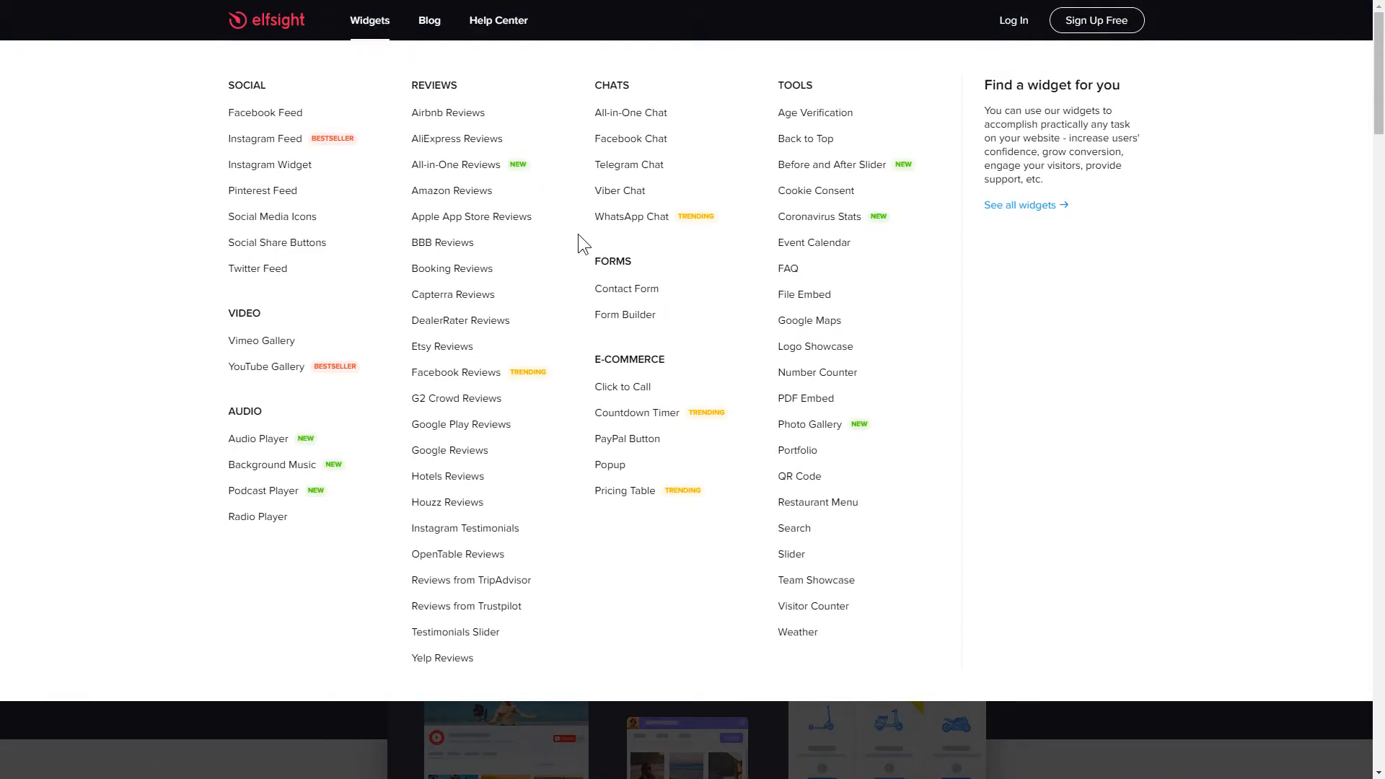
{"action": "left_click", "coordinate": [625, 314]}
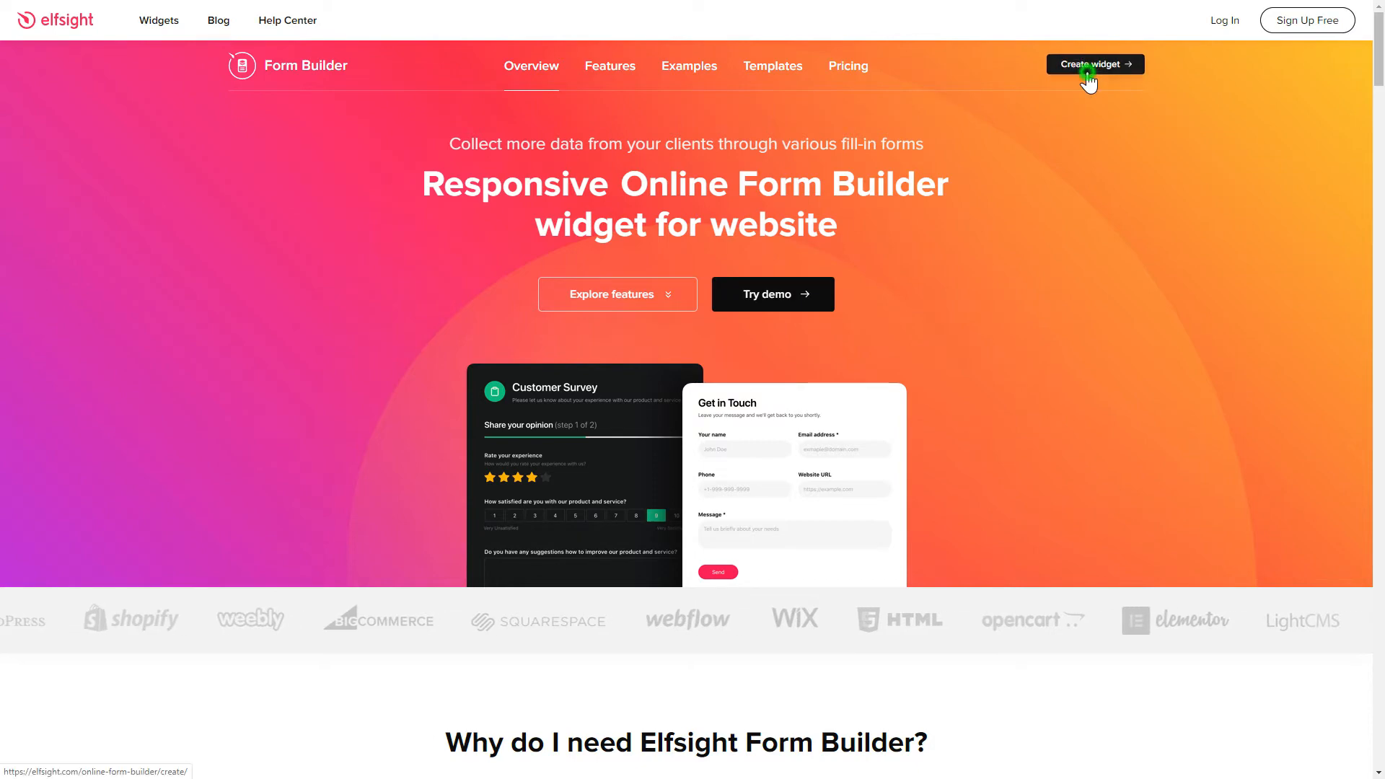
Start a new widget and preview the Survey and Feedback templates.
{"action": "left_click", "coordinate": [1094, 64]}
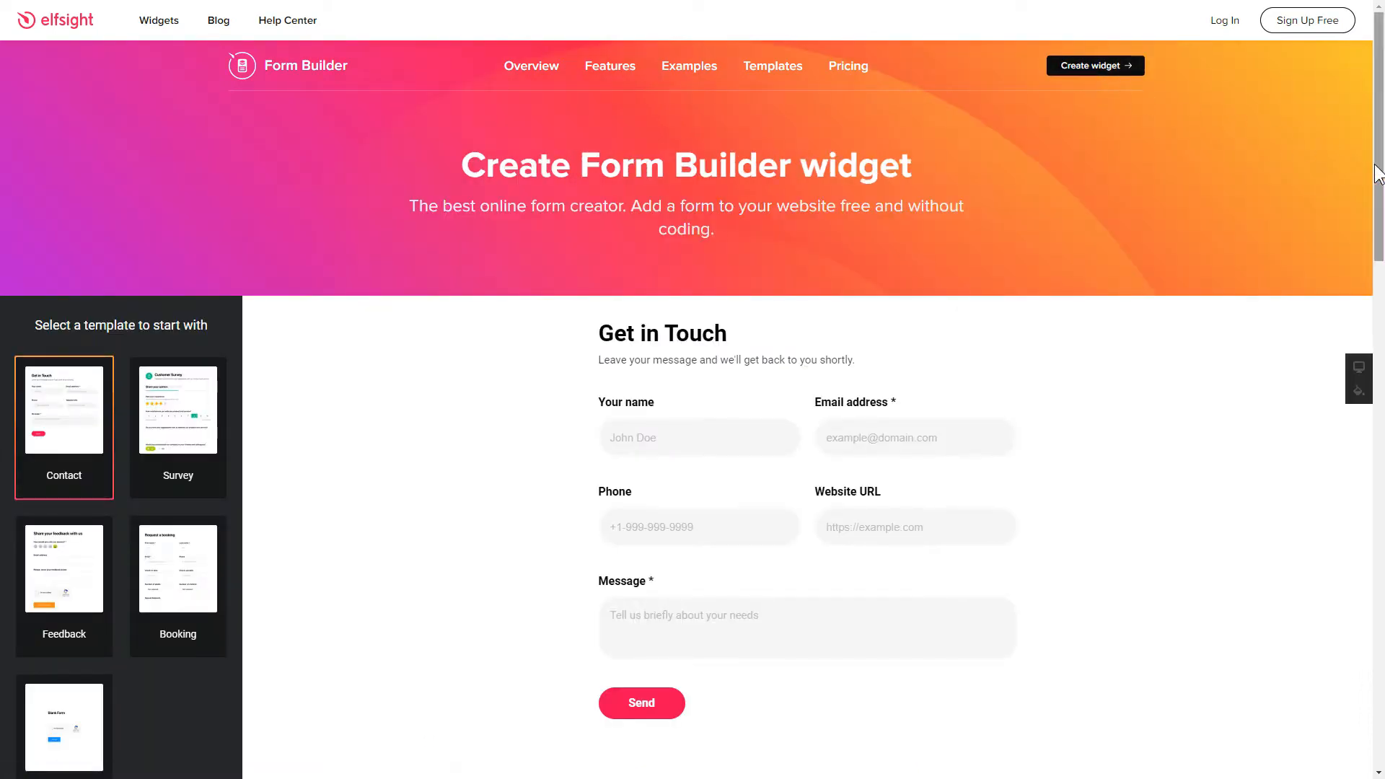
{"action": "scroll", "scroll_direction": "down", "scroll_amount": 3}
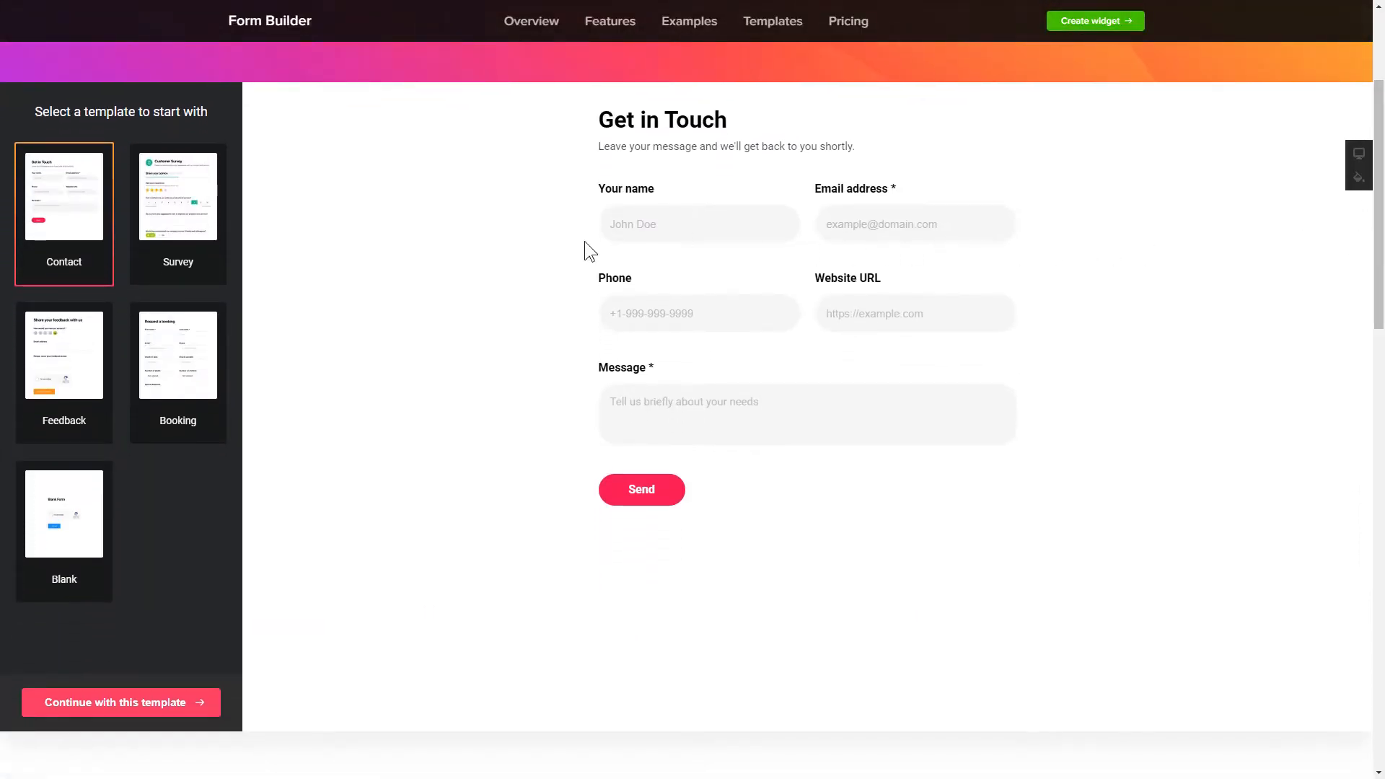
{"action": "left_click", "coordinate": [177, 196]}
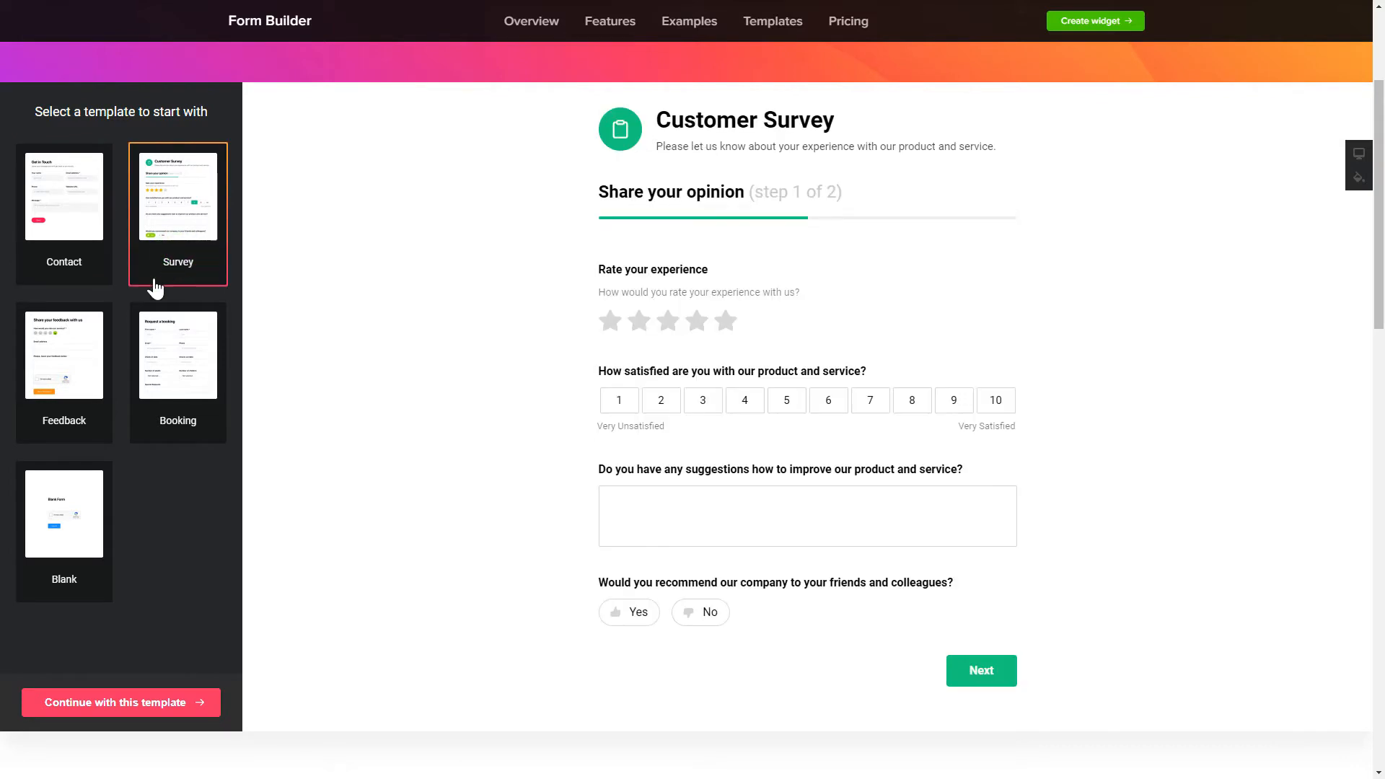
{"action": "left_click", "coordinate": [63, 354]}
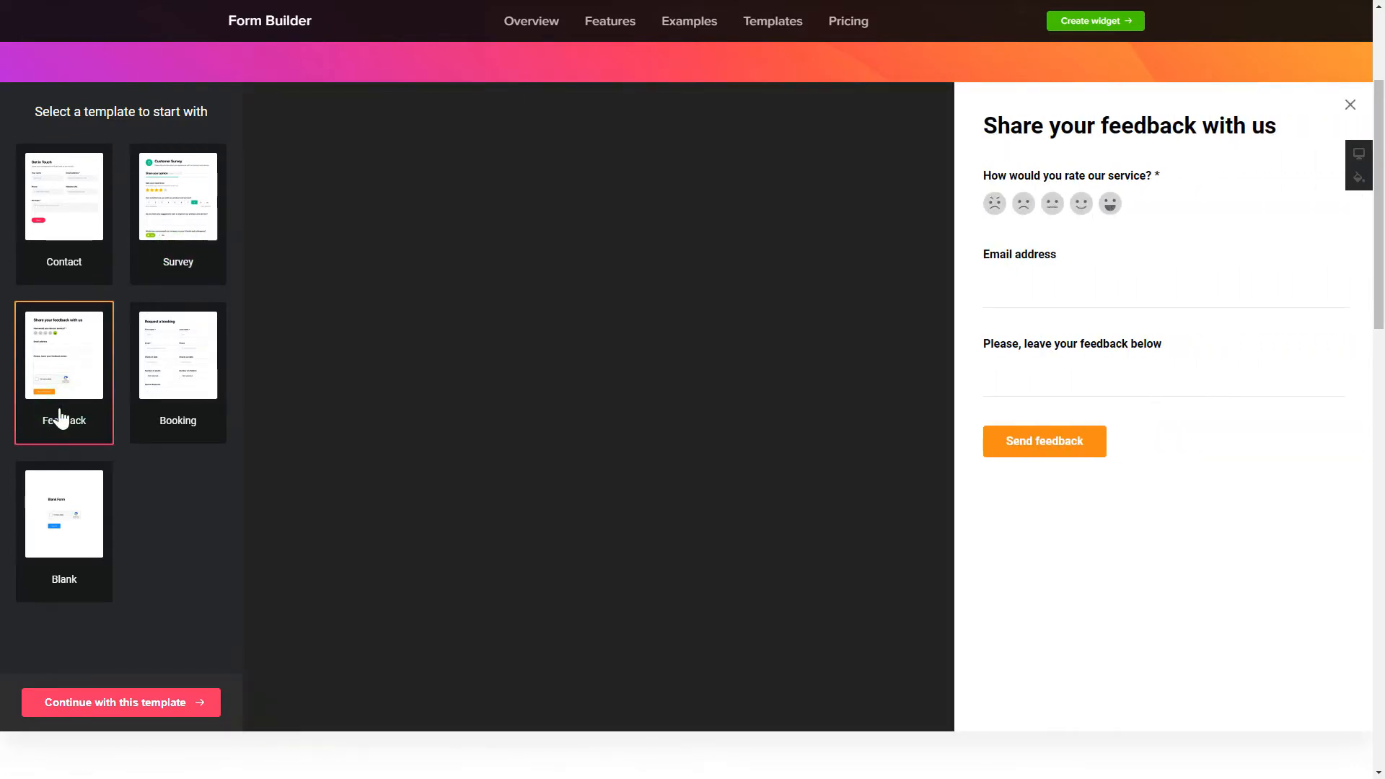
Choose the Contact template and continue into the editor.
{"action": "left_click", "coordinate": [63, 194]}
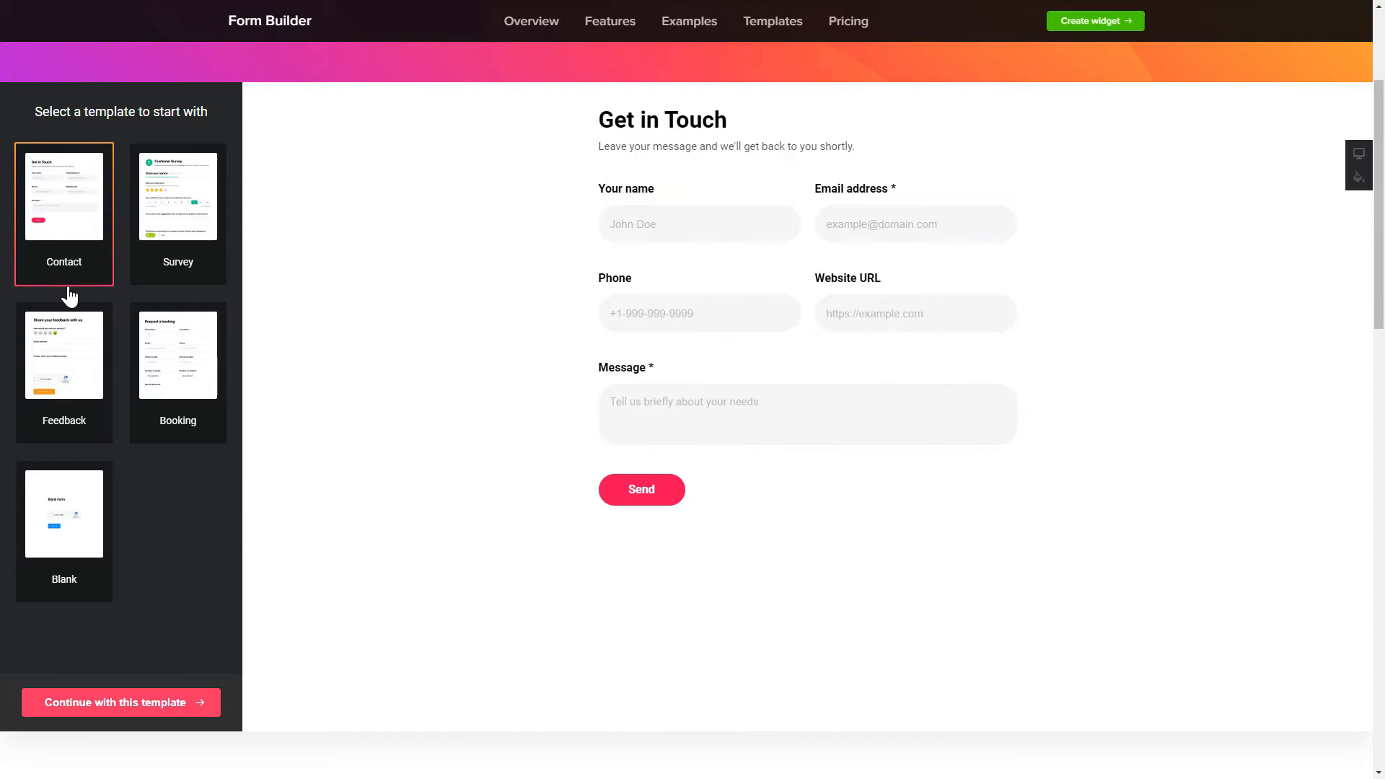
{"action": "left_click", "coordinate": [120, 702]}
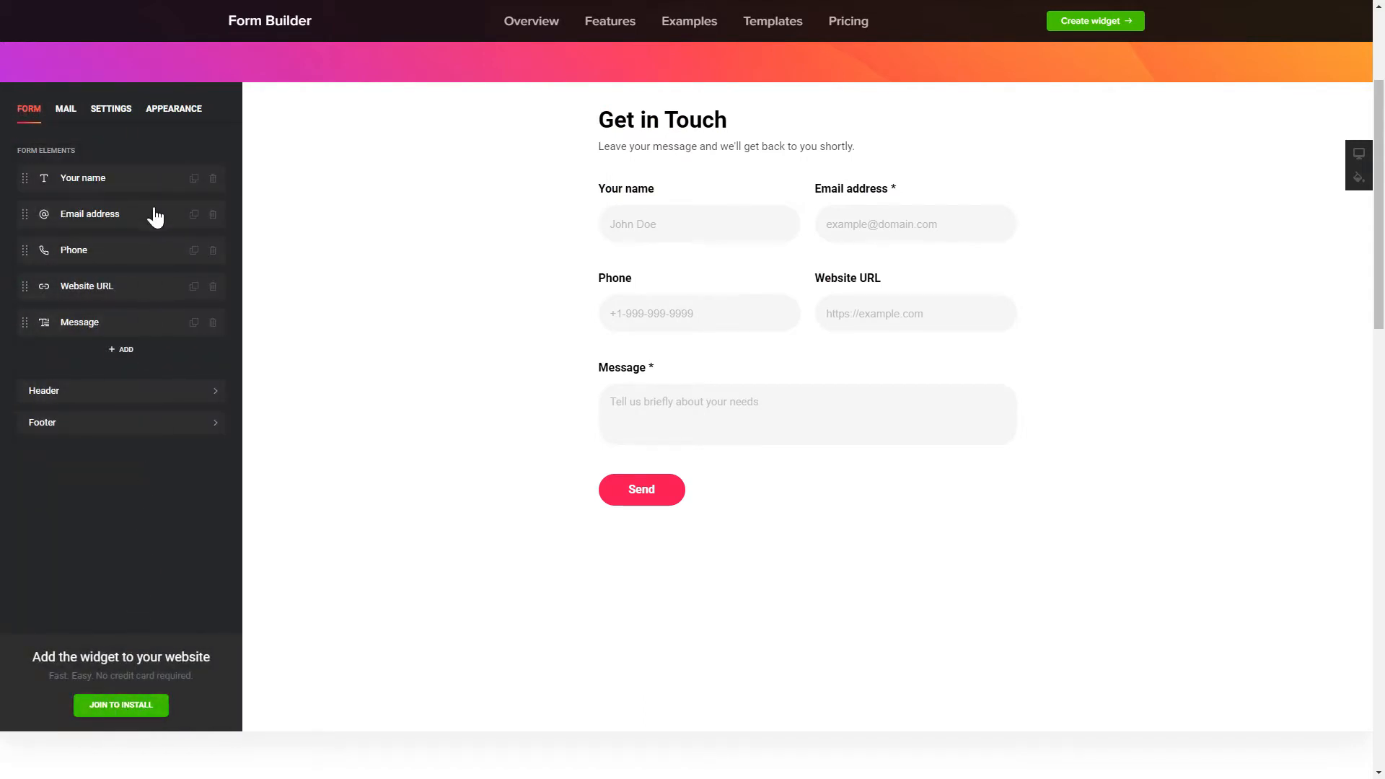
Inspect the Your name field and the Mail notification settings.
{"action": "left_click", "coordinate": [82, 178]}
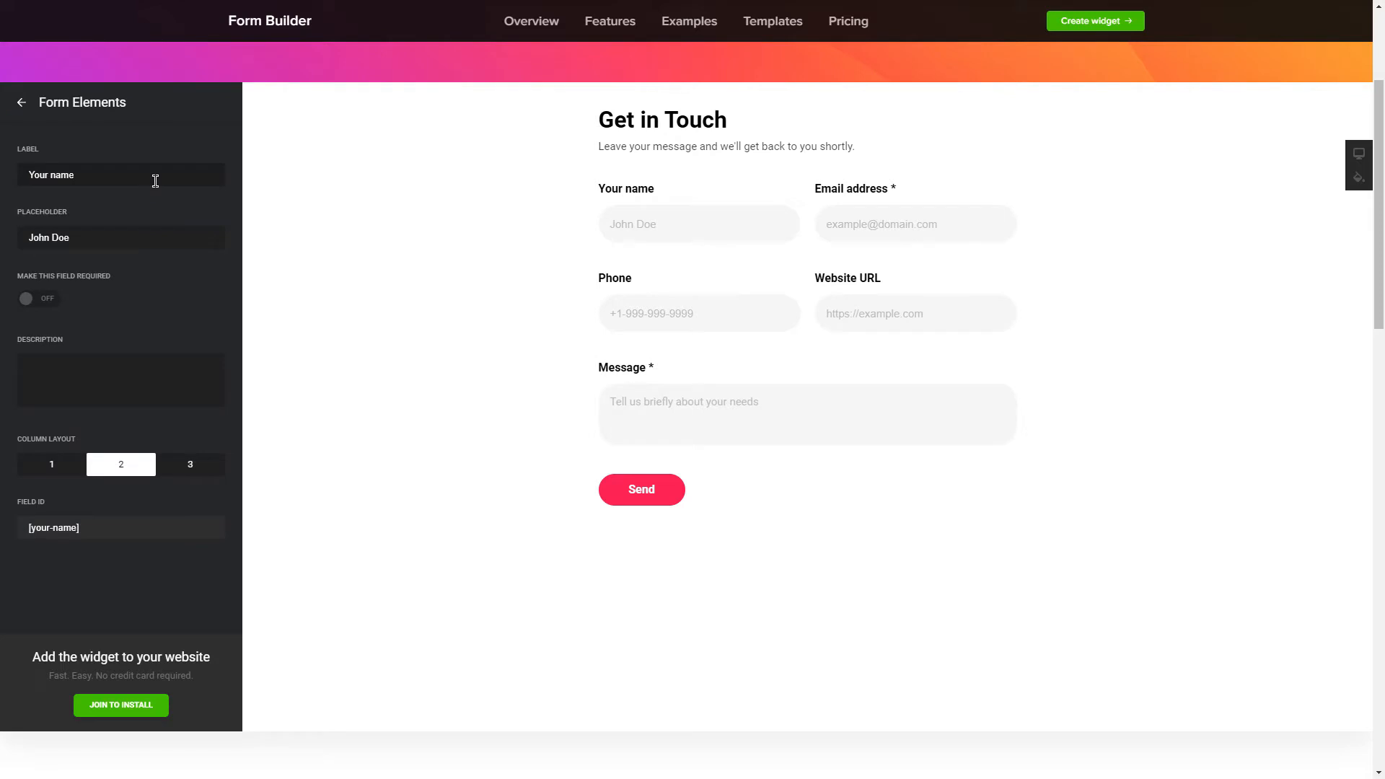
{"action": "left_click", "coordinate": [65, 109]}
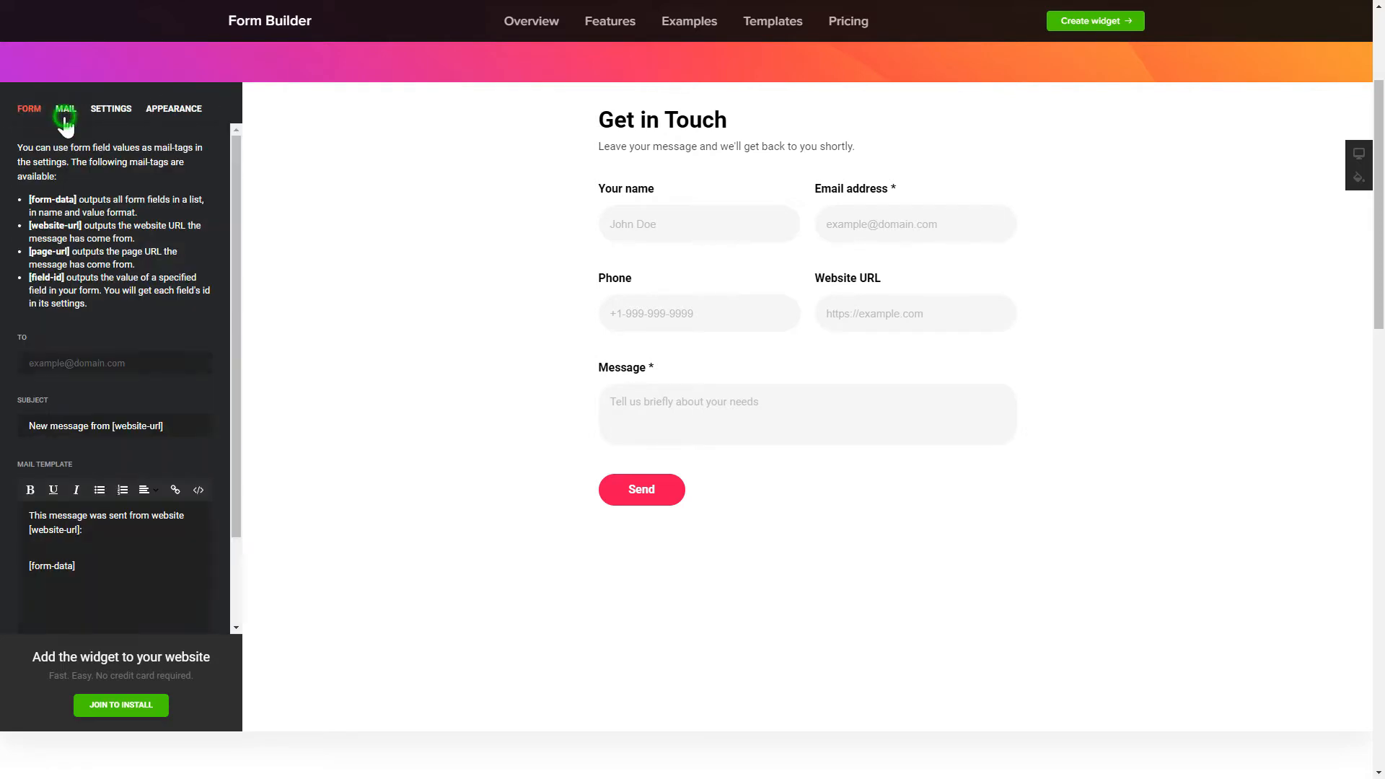
{"action": "scroll", "scroll_direction": "down", "scroll_amount": 3}
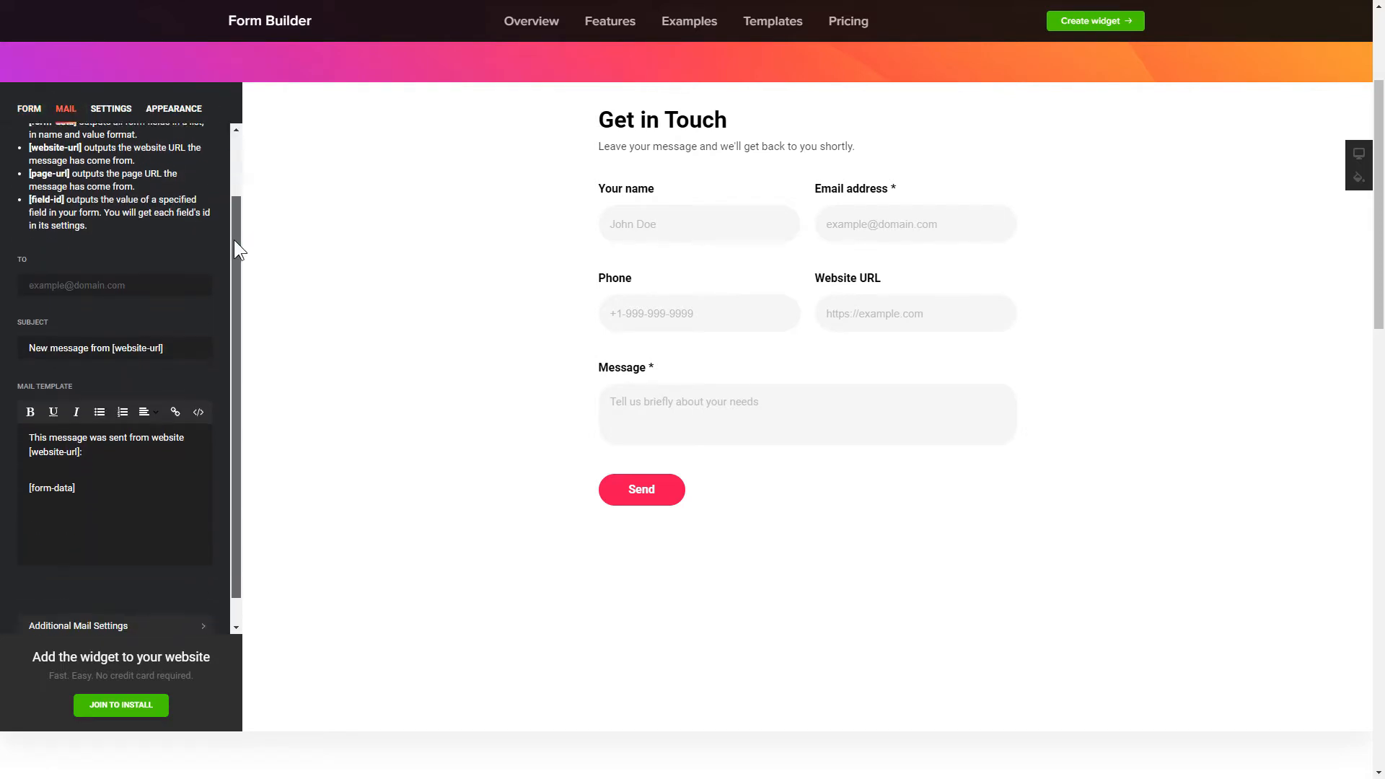
{"action": "scroll", "scroll_direction": "down", "scroll_amount": 3}
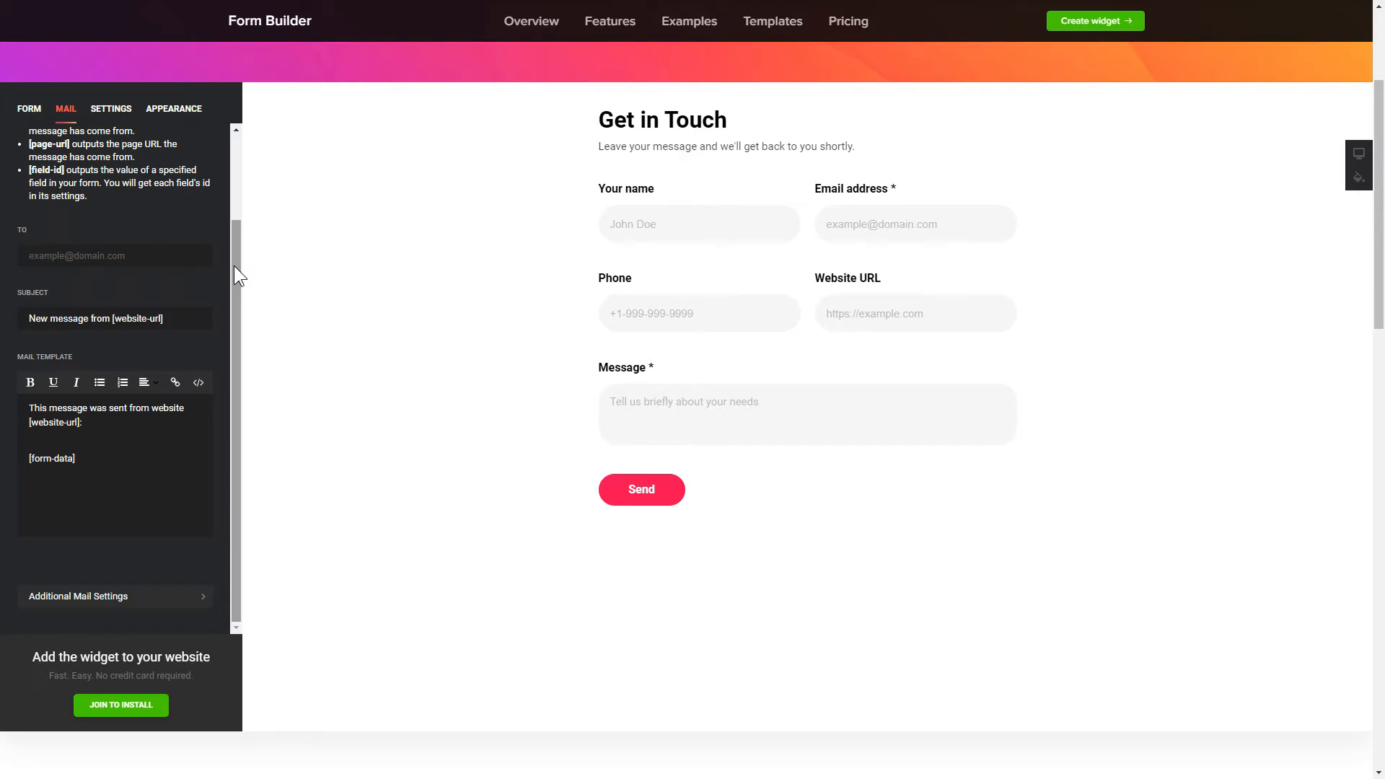
Review the Settings and Appearance tabs, then begin installing via Join to Install.
{"action": "left_click", "coordinate": [111, 109]}
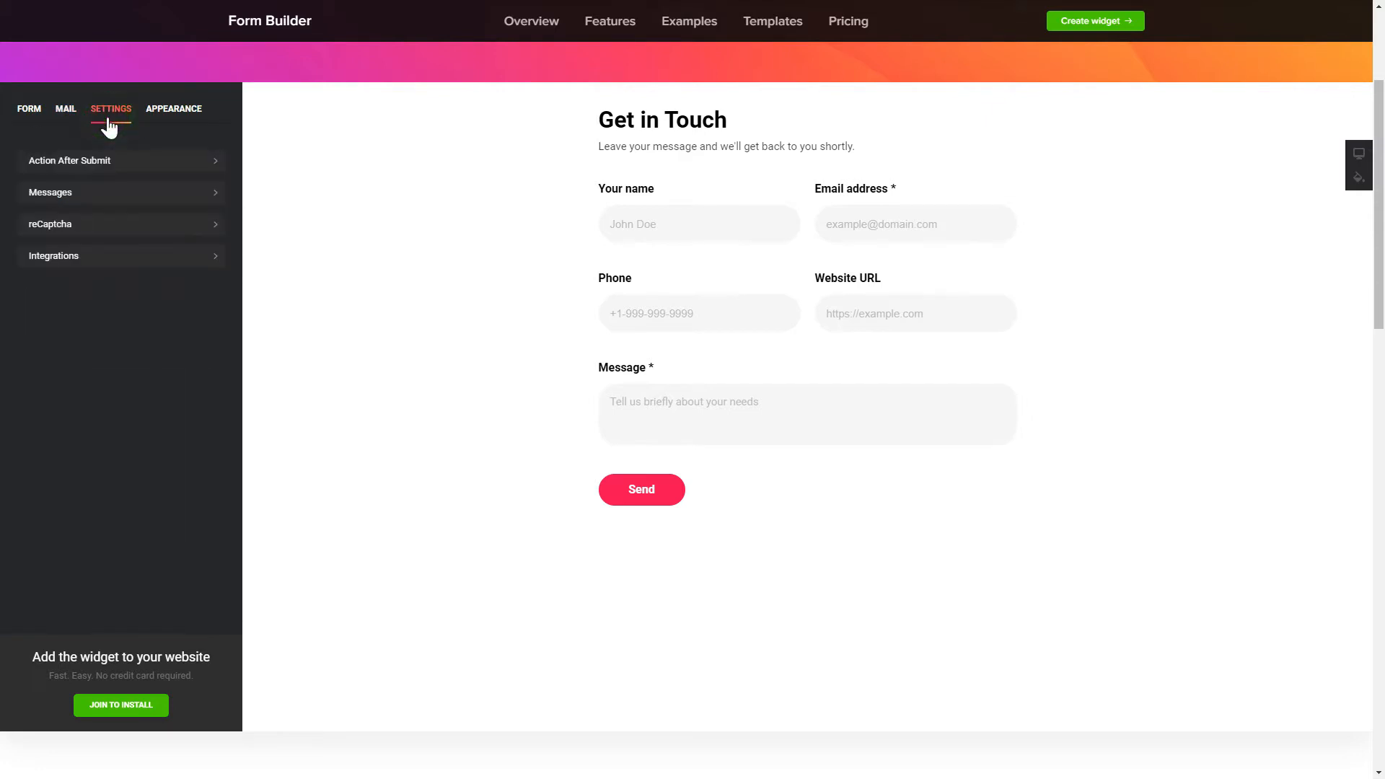
{"action": "mouse_move", "coordinate": [173, 128]}
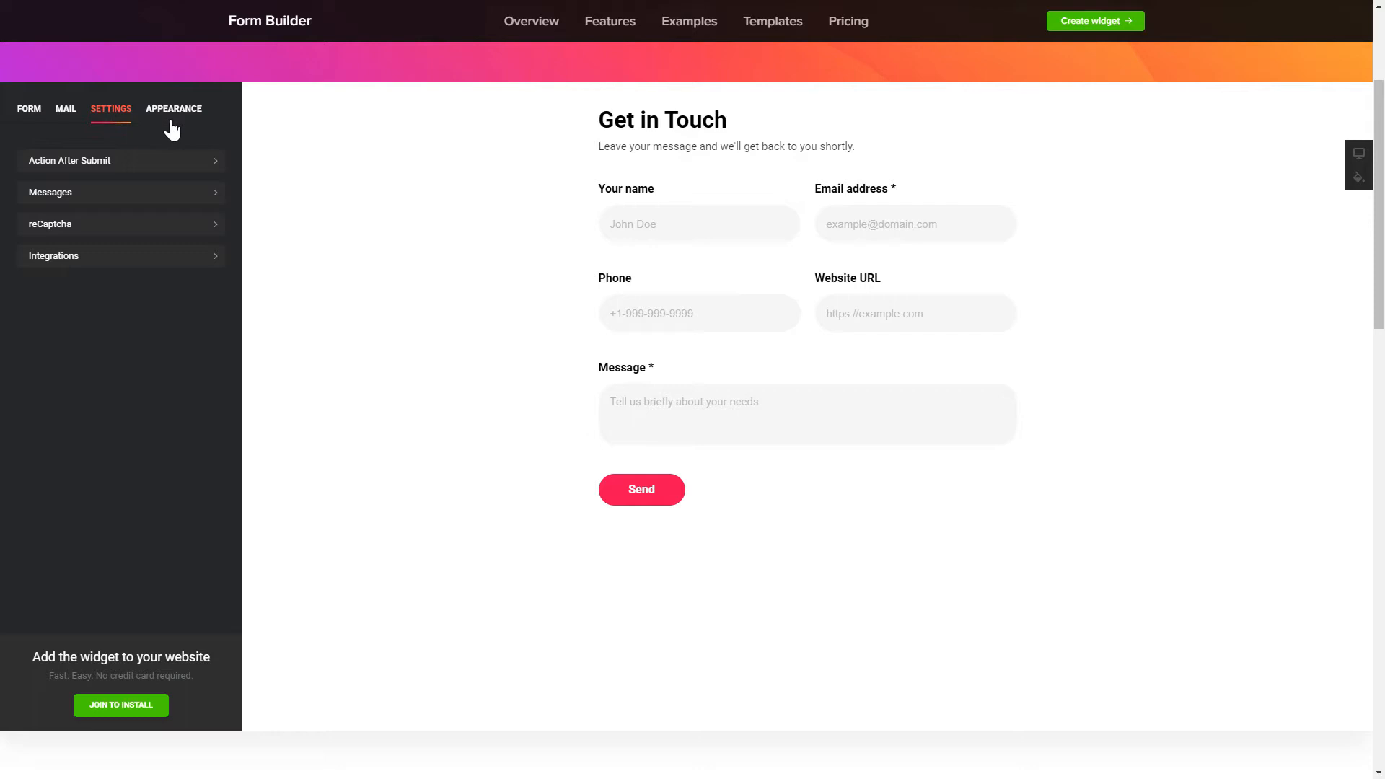
{"action": "left_click", "coordinate": [174, 109]}
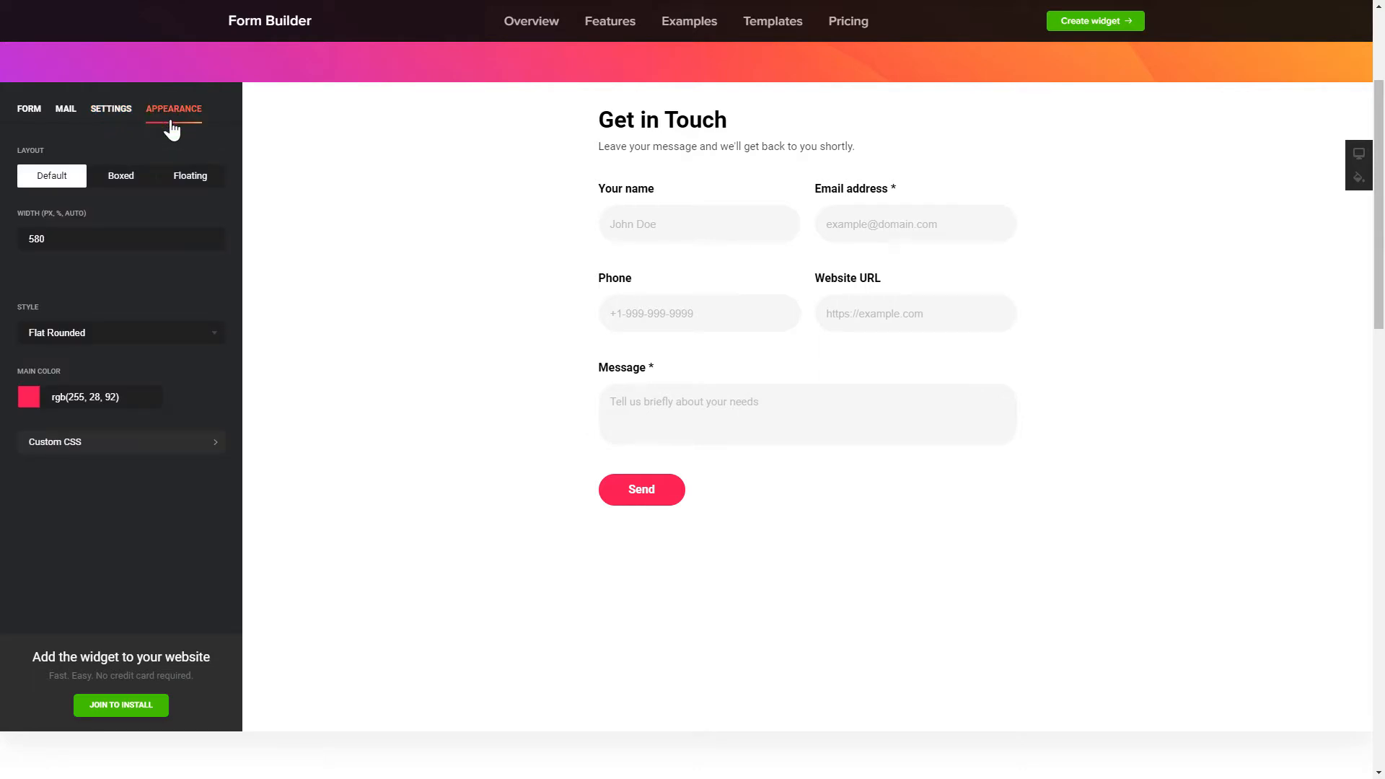
{"action": "left_click", "coordinate": [29, 107]}
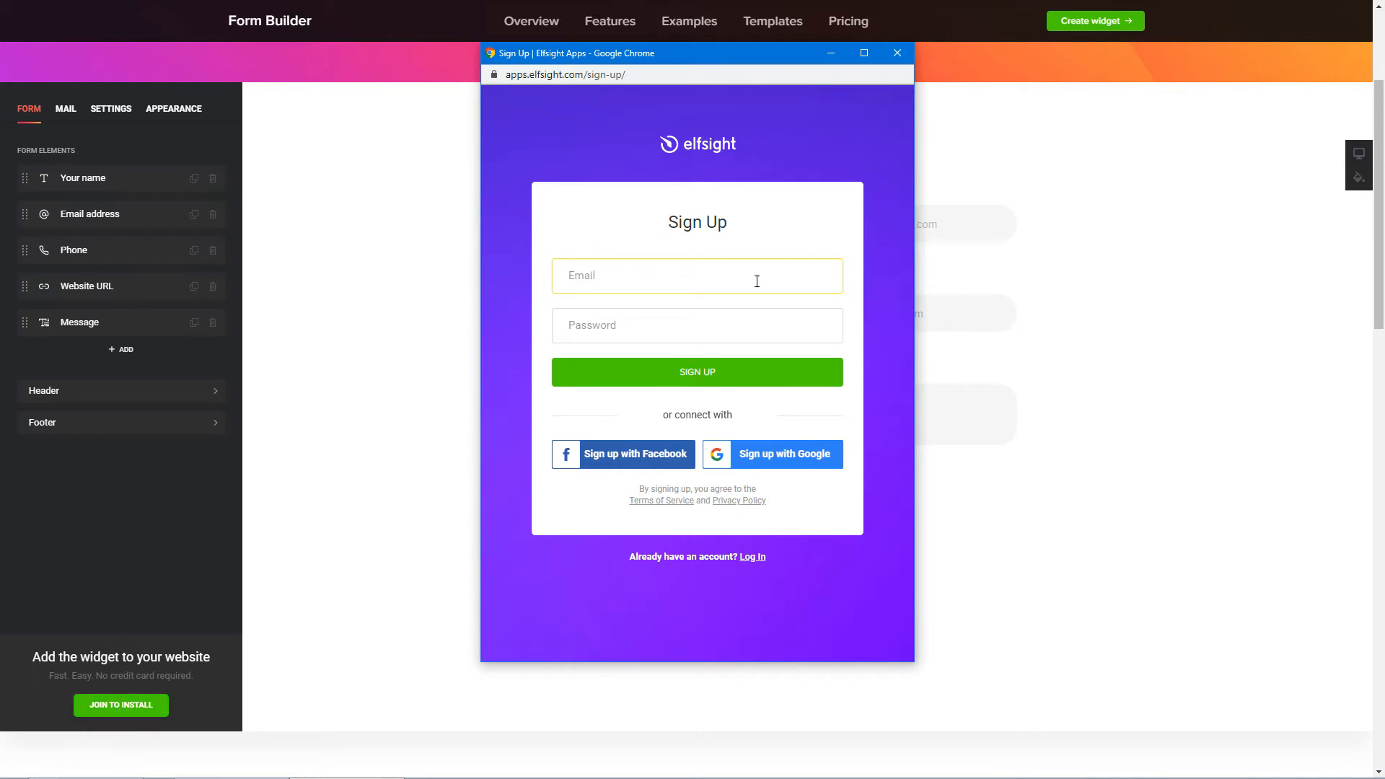
{"action": "type", "text": "example@elfsight.com"}
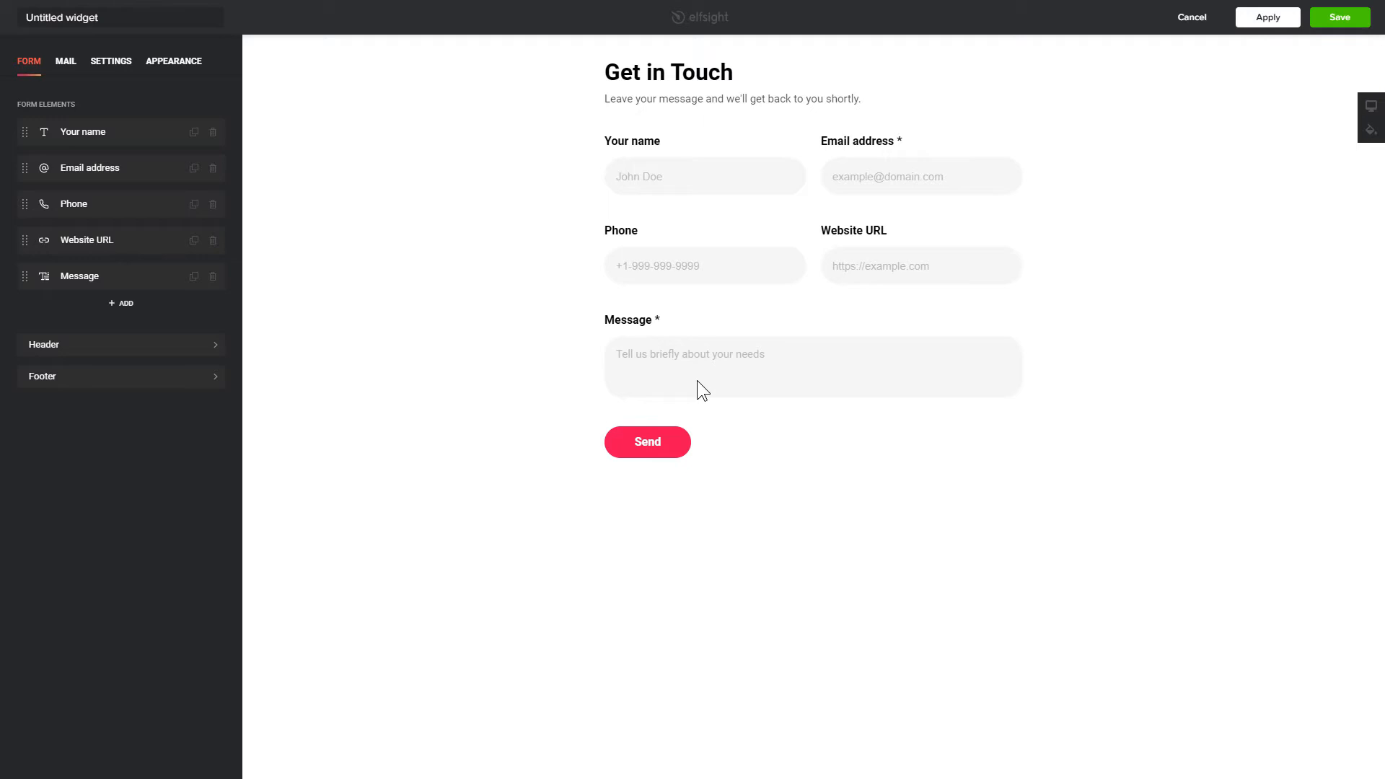
{"action": "left_click", "coordinate": [1339, 17]}
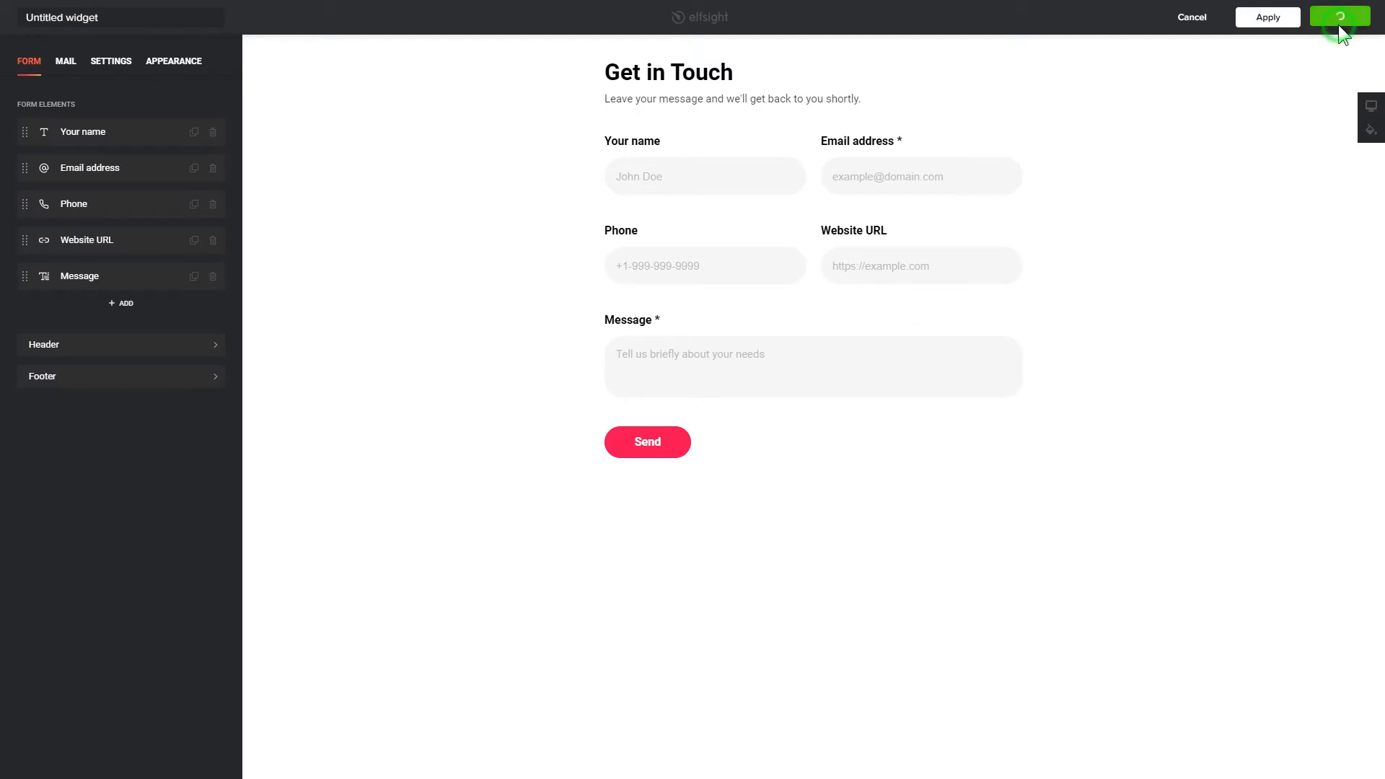
{"action": "left_click", "coordinate": [1340, 16]}
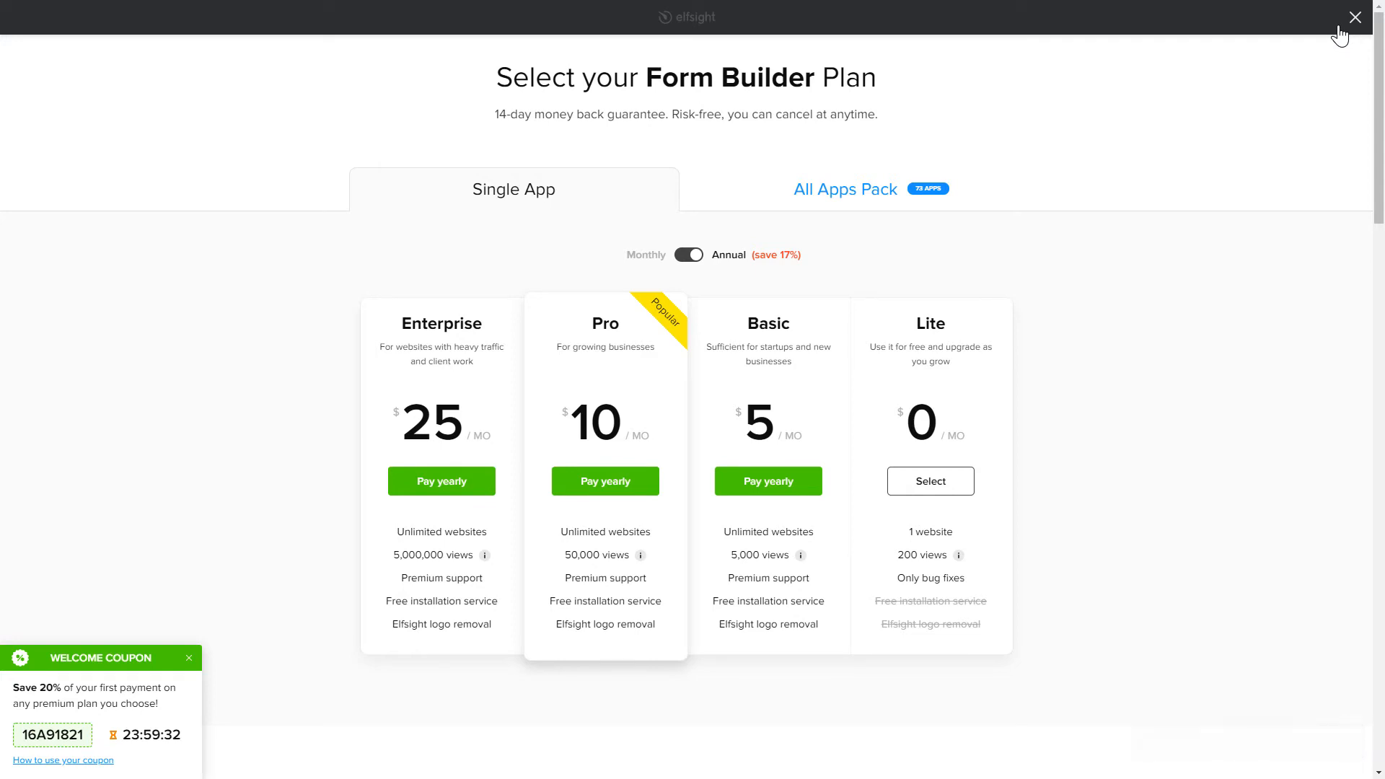
{"action": "mouse_move", "coordinate": [851, 386]}
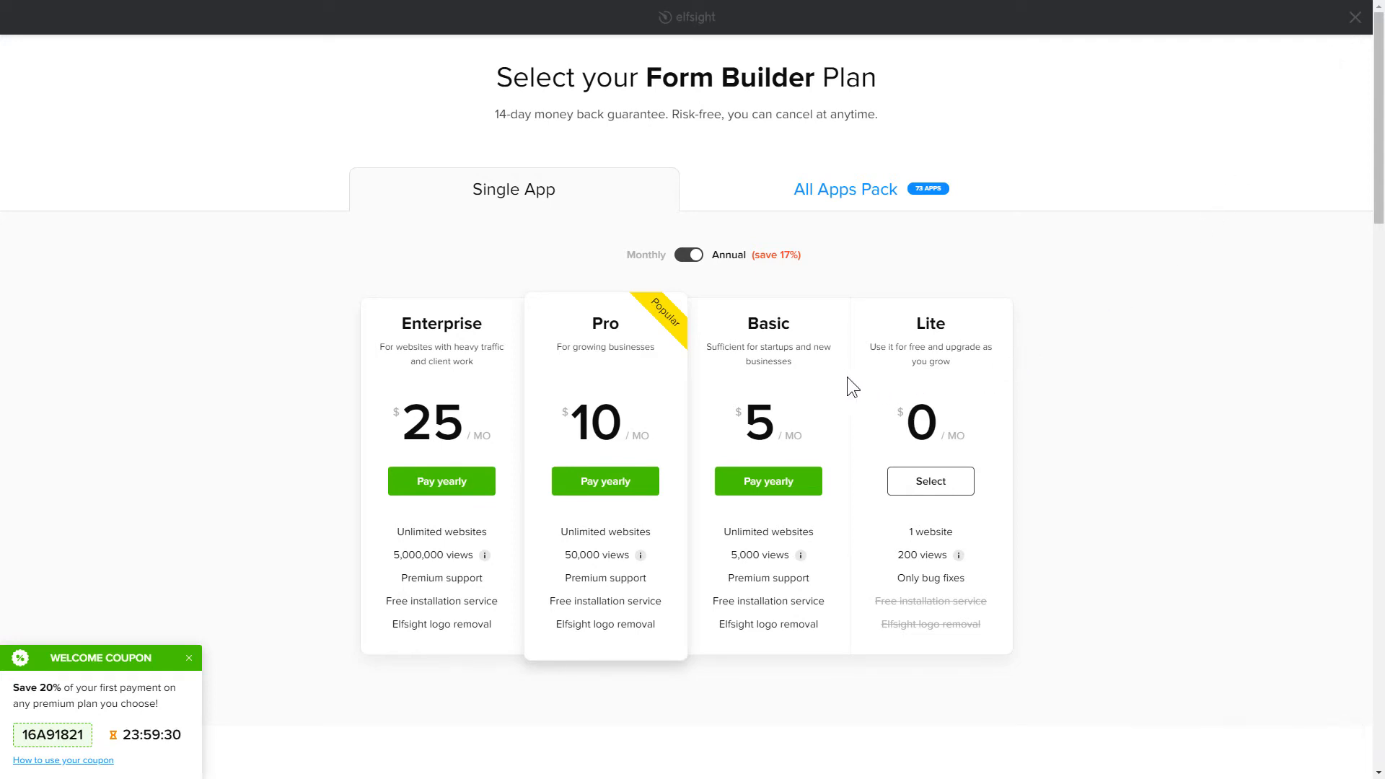
{"action": "mouse_move", "coordinate": [232, 506]}
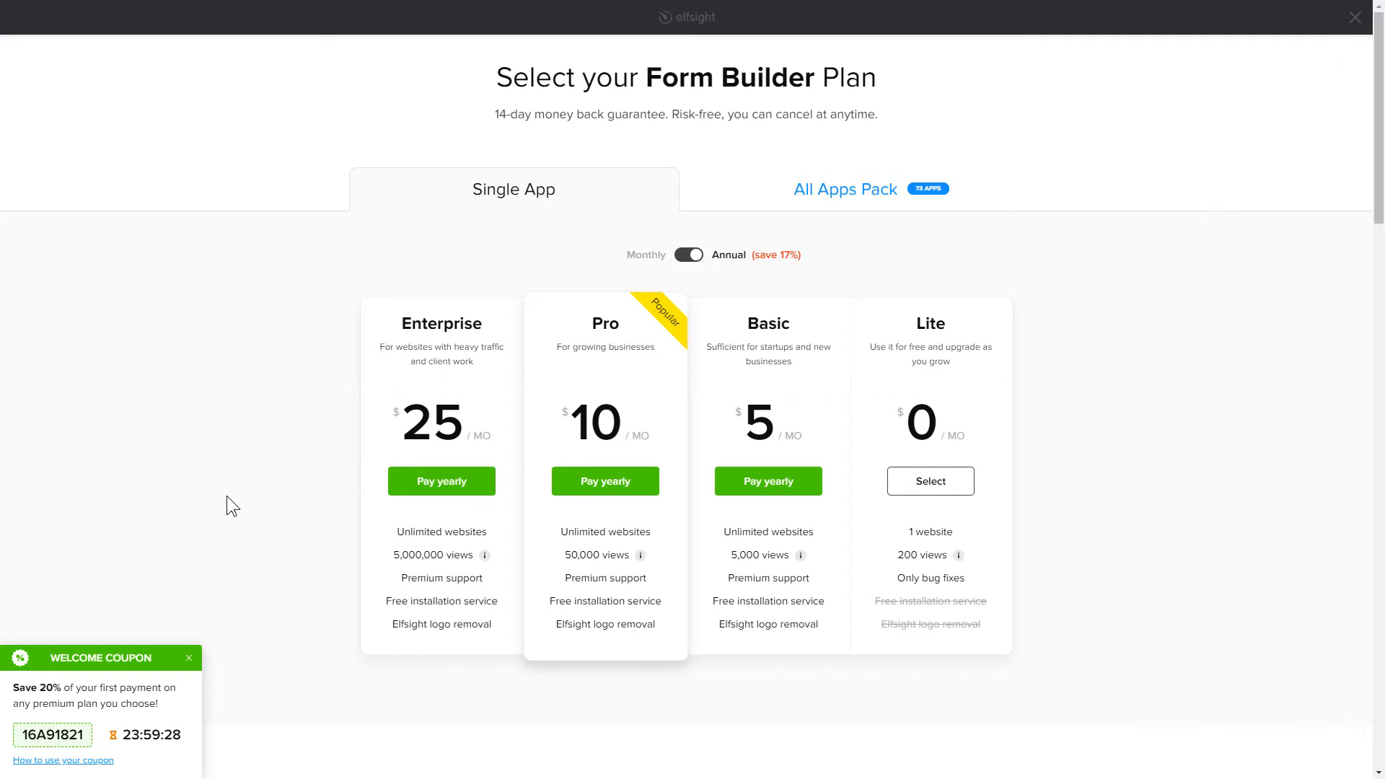
{"action": "mouse_move", "coordinate": [162, 662]}
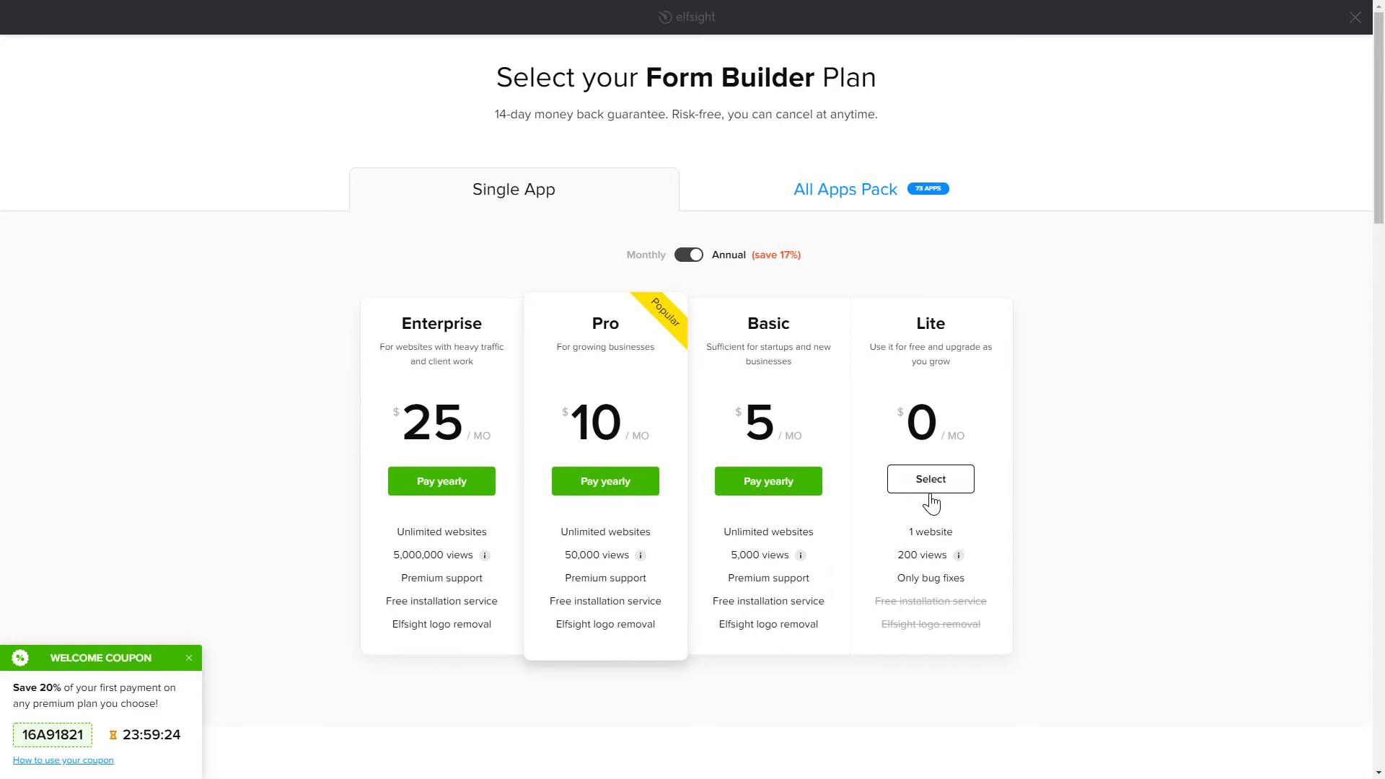
Select the free Lite plan and copy the widget's embed code.
{"action": "left_click", "coordinate": [929, 479]}
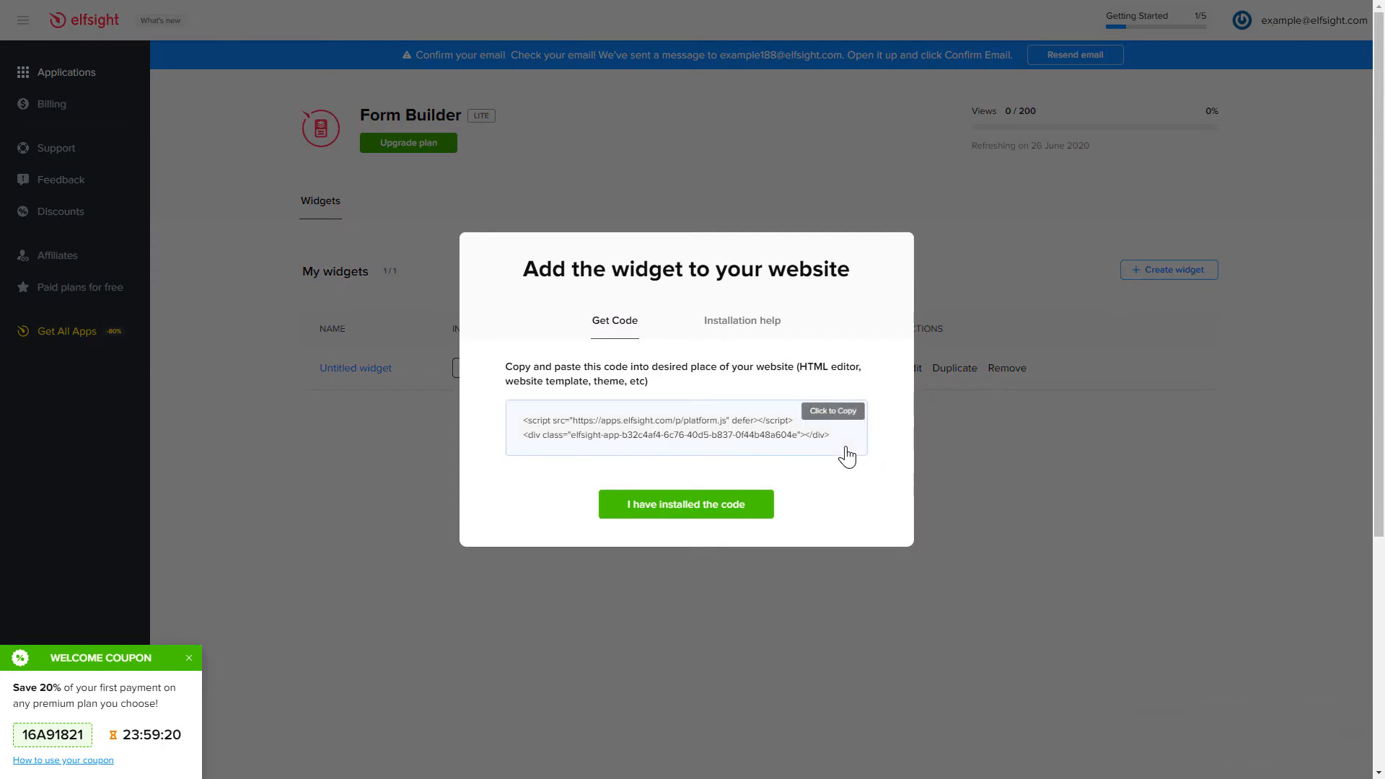
{"action": "left_click", "coordinate": [831, 410]}
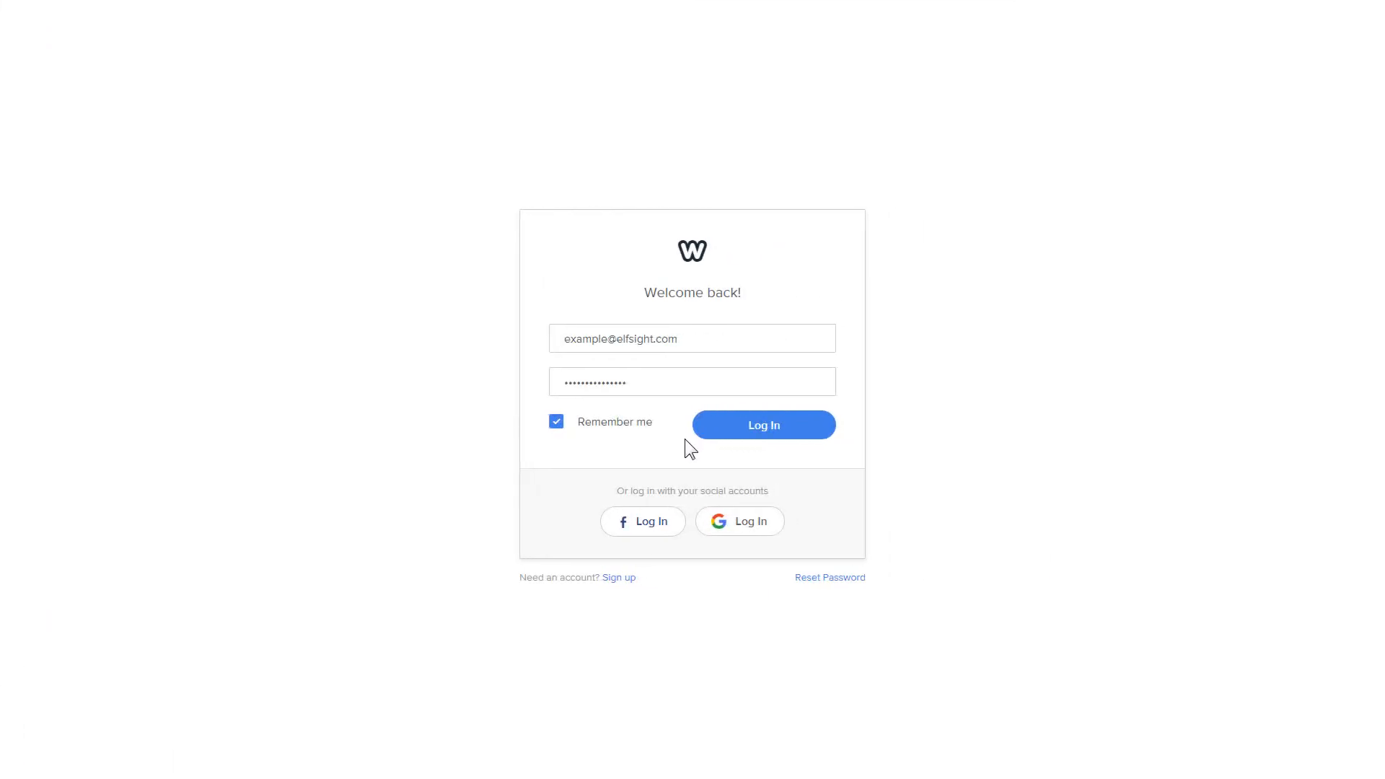
Log into Weebly and open My Site in the Build editor.
{"action": "left_click", "coordinate": [762, 425]}
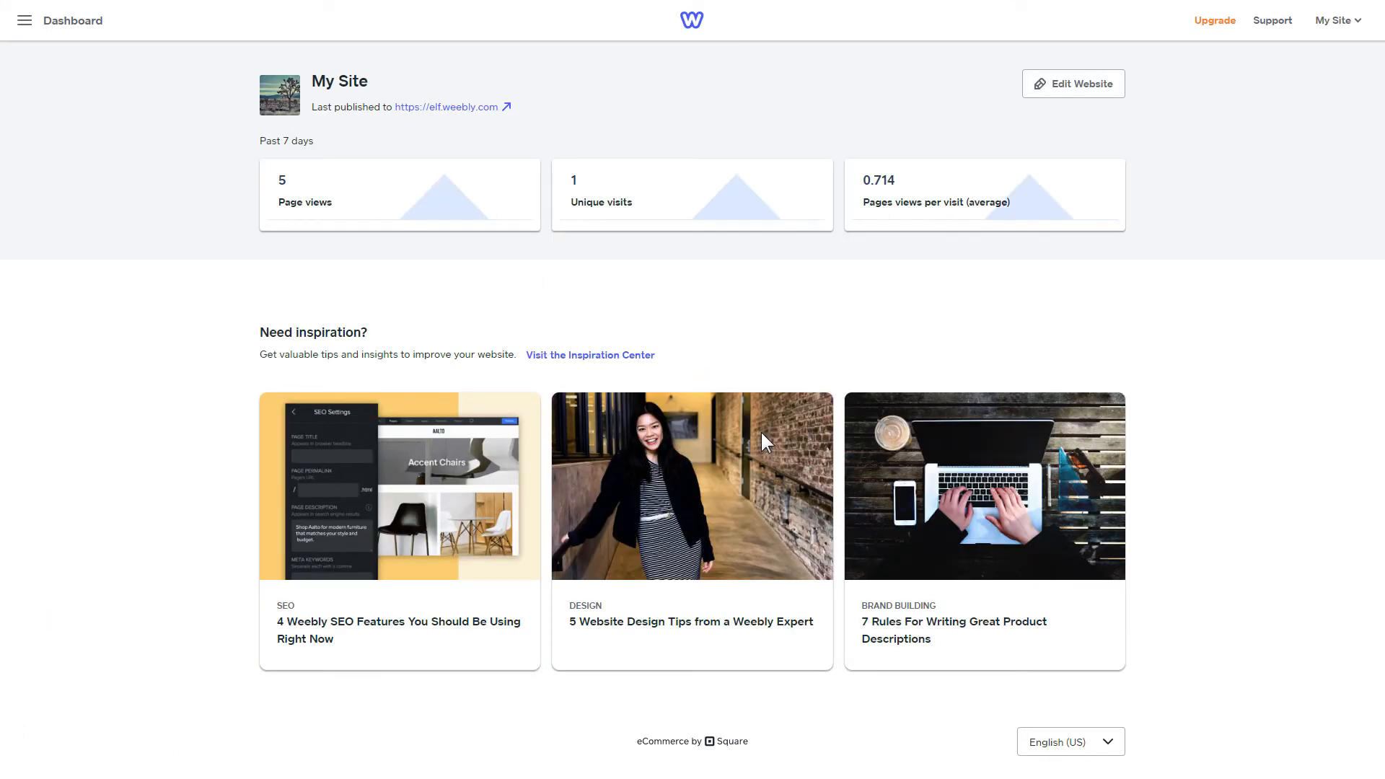
{"action": "mouse_move", "coordinate": [988, 236]}
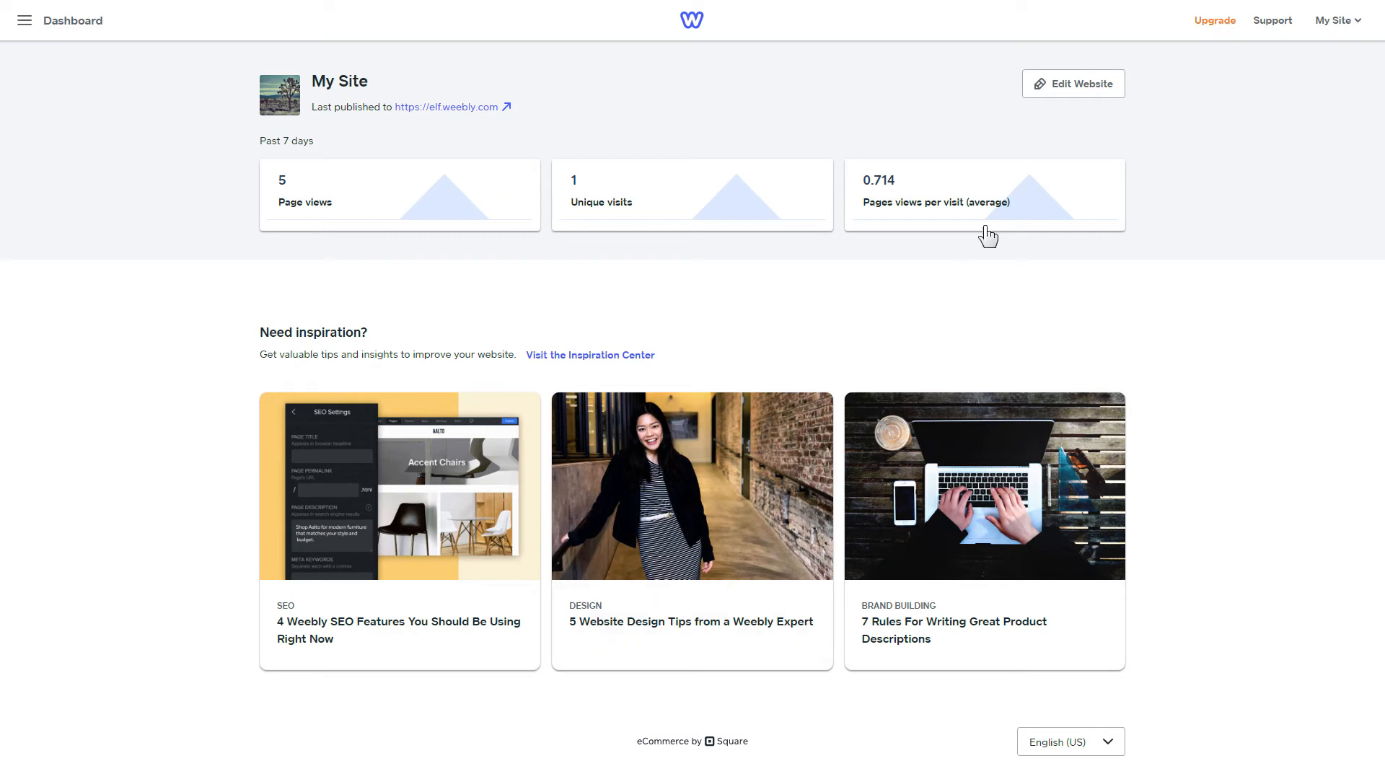
{"action": "left_click", "coordinate": [1073, 83]}
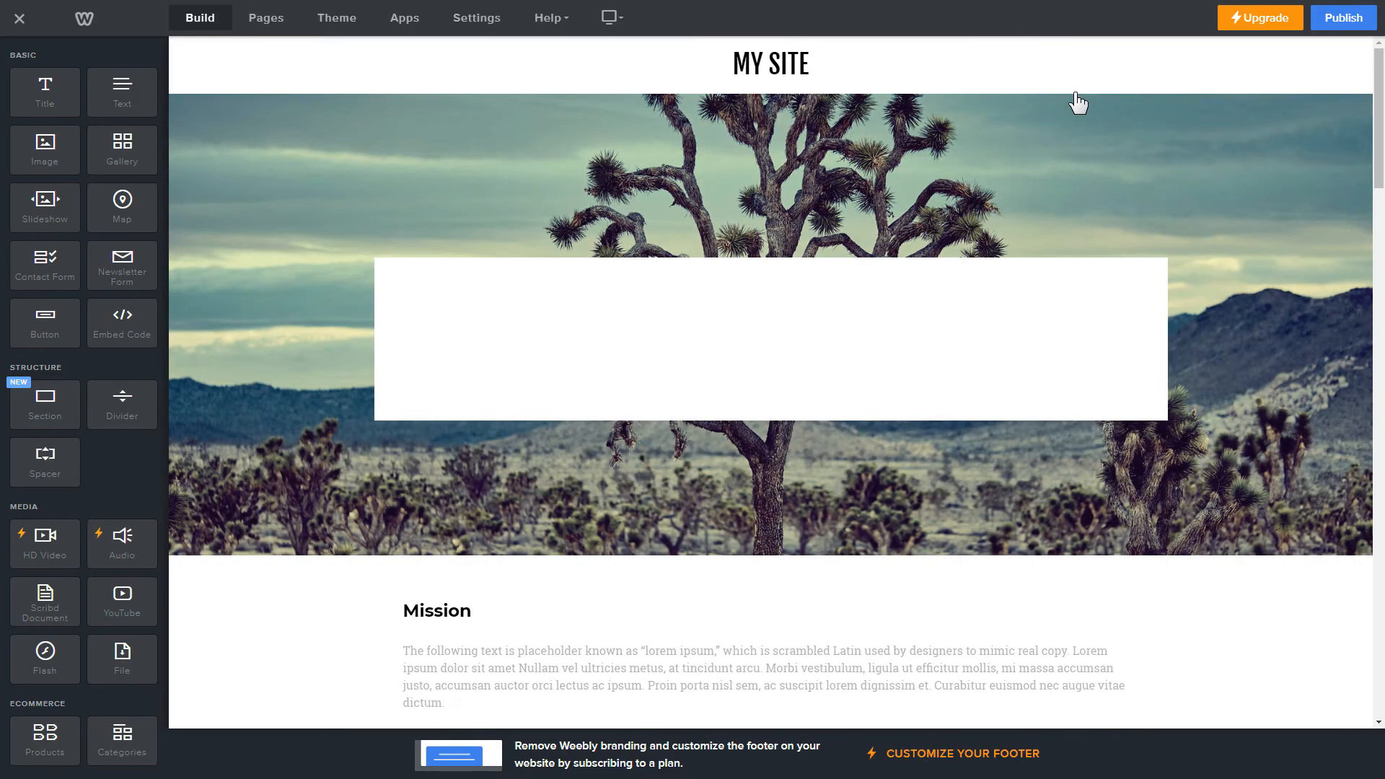
Paste the Elfsight script into an embed code block under Mission and publish.
{"action": "scroll", "scroll_direction": "down", "scroll_amount": 3}
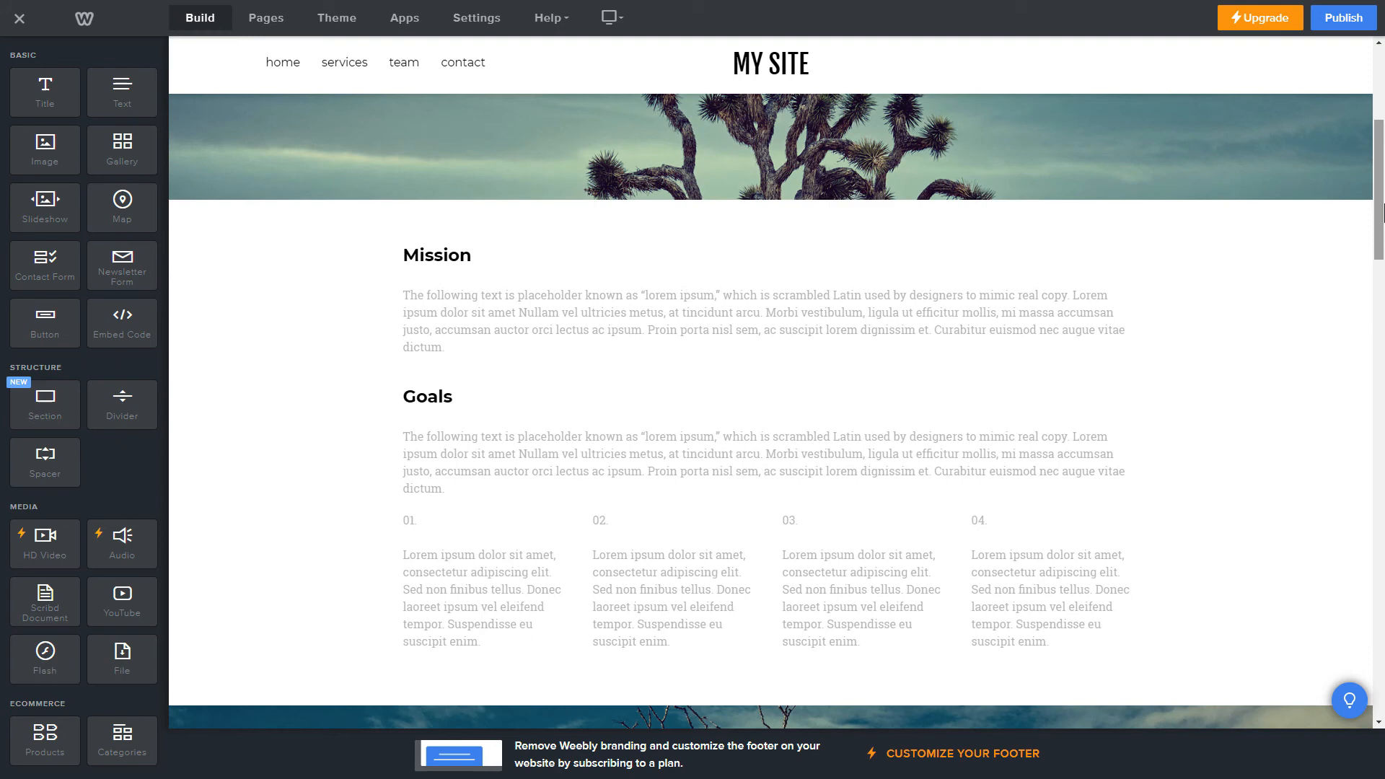
{"action": "mouse_move", "coordinate": [117, 344]}
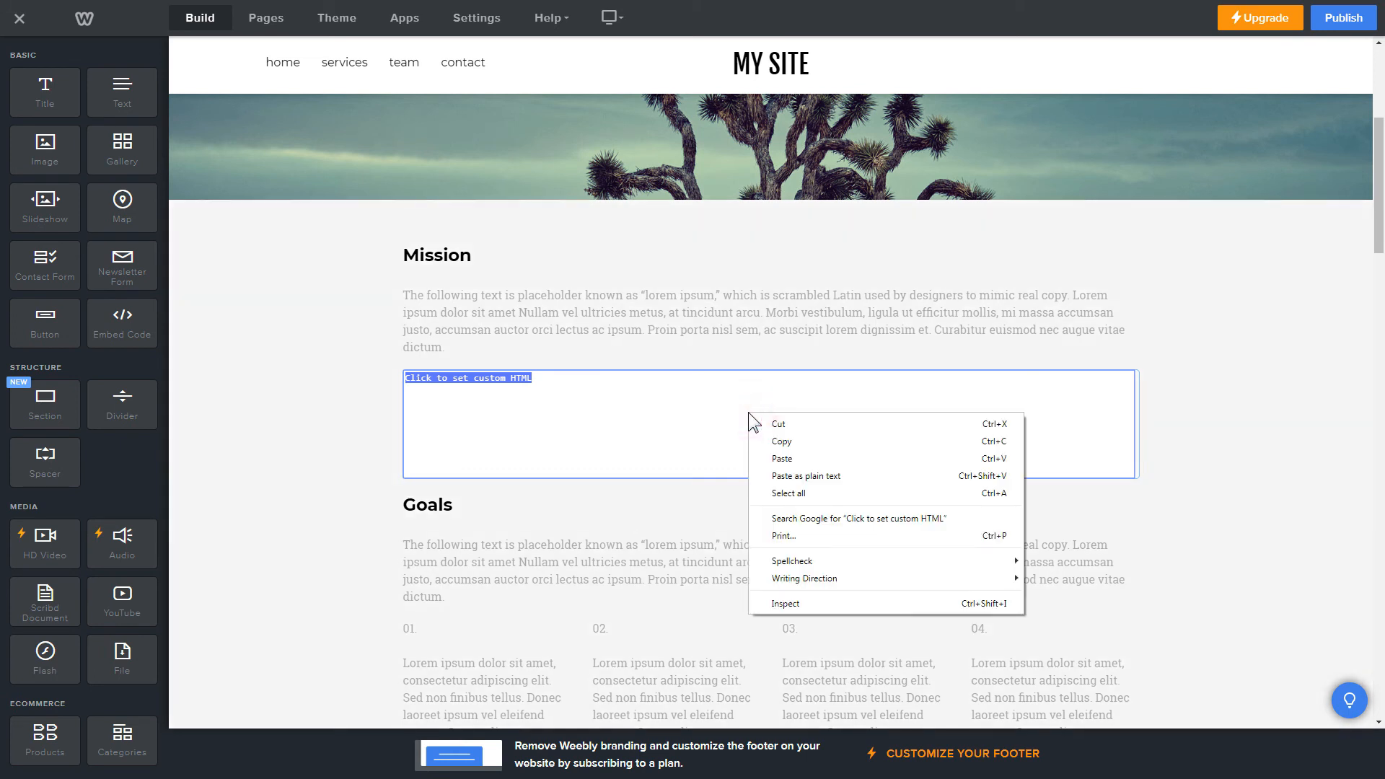
{"action": "left_click", "coordinate": [781, 458]}
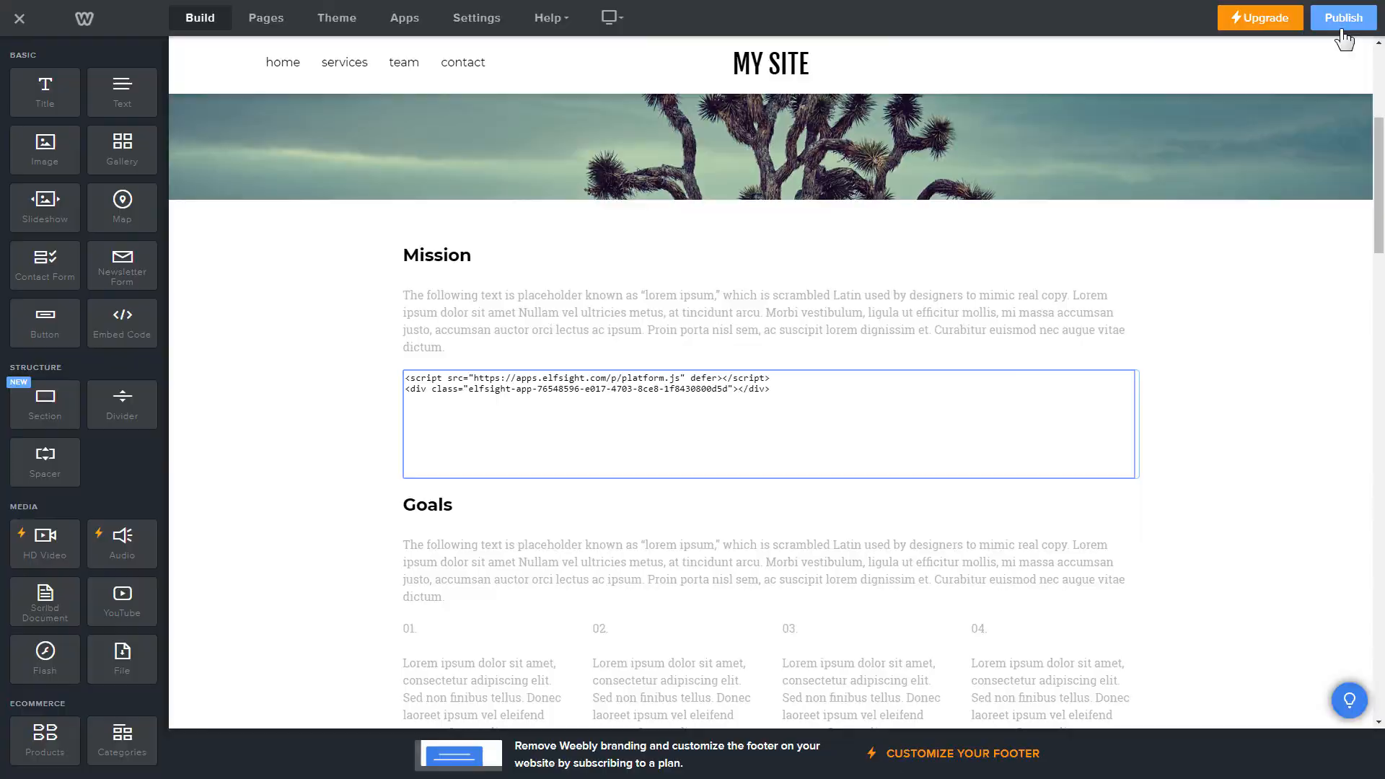
{"action": "left_click", "coordinate": [1342, 17]}
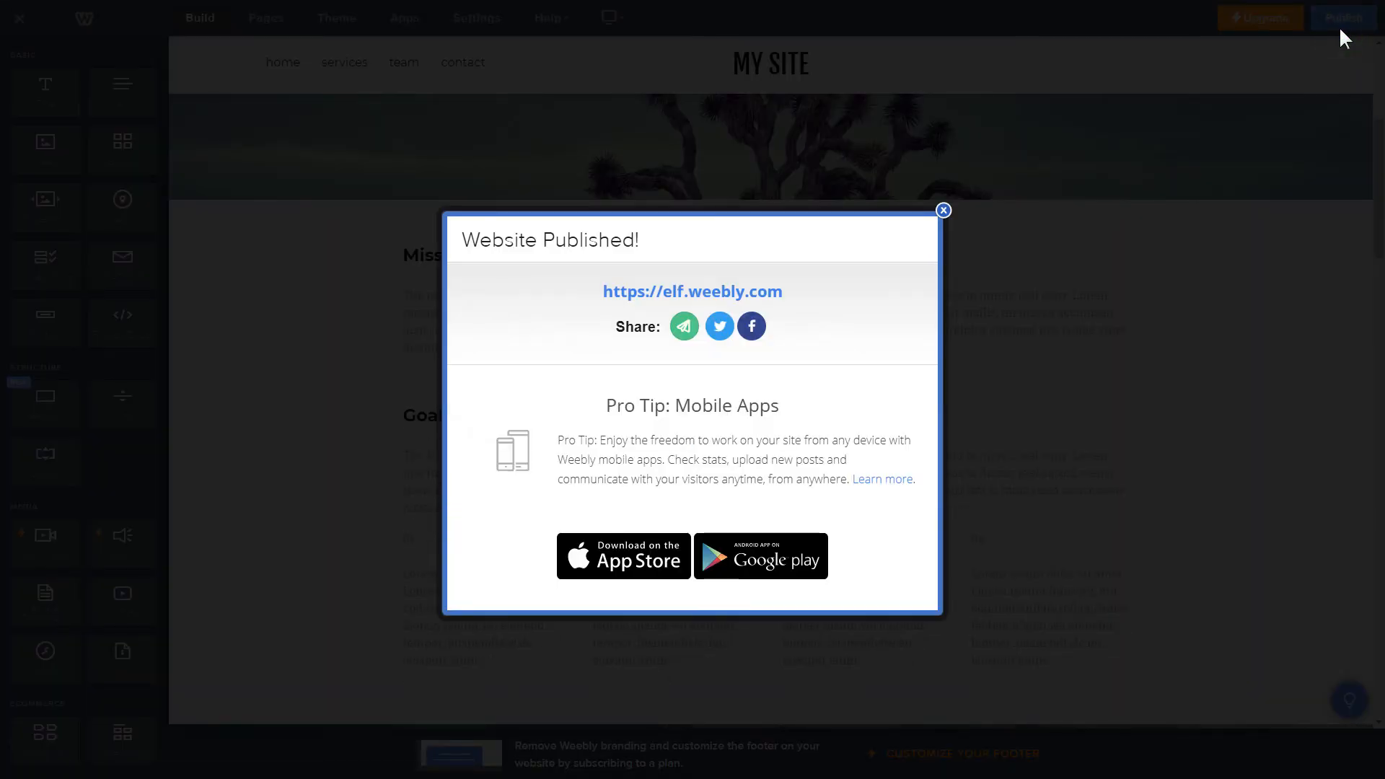
Visit the published site, scroll to Get in Touch, and begin typing 'He' in Message.
{"action": "left_click", "coordinate": [942, 210]}
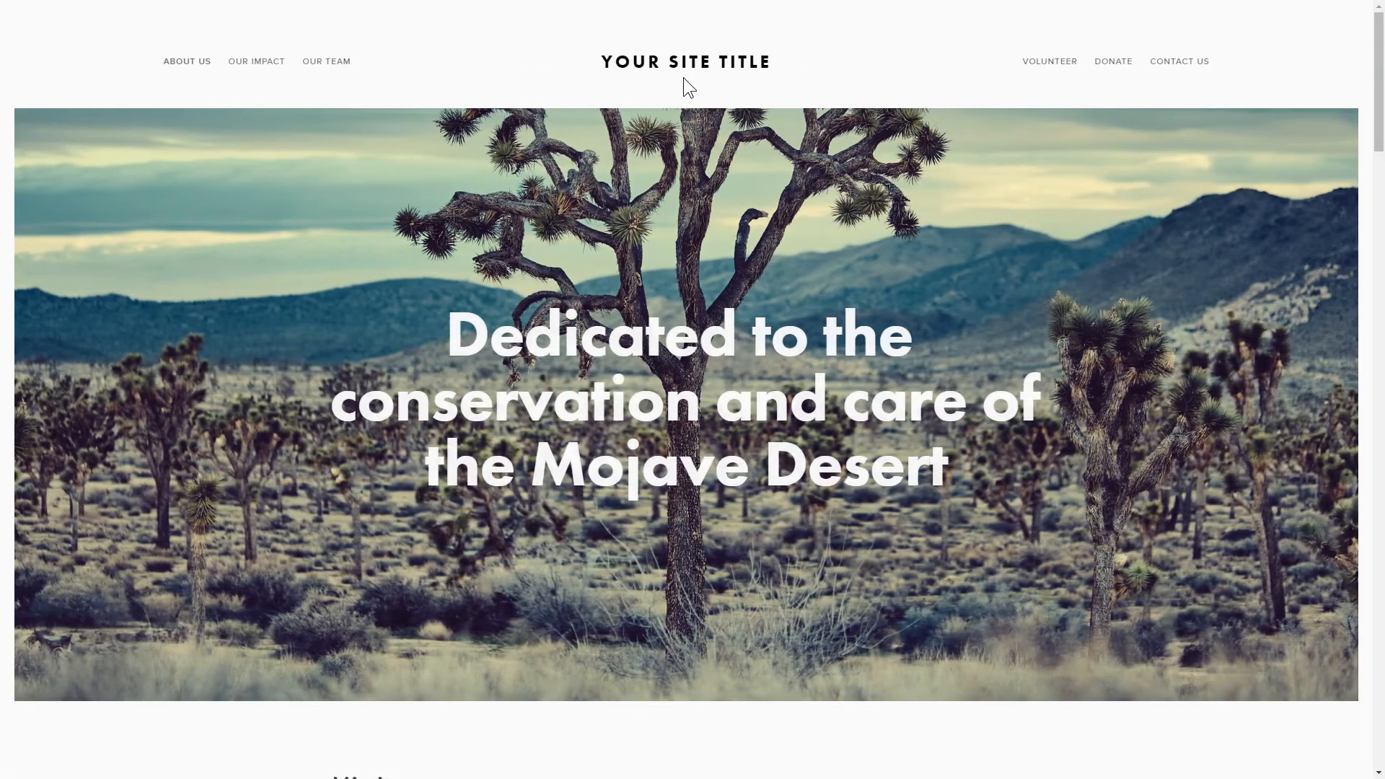
{"action": "scroll", "scroll_direction": "down", "scroll_amount": 3}
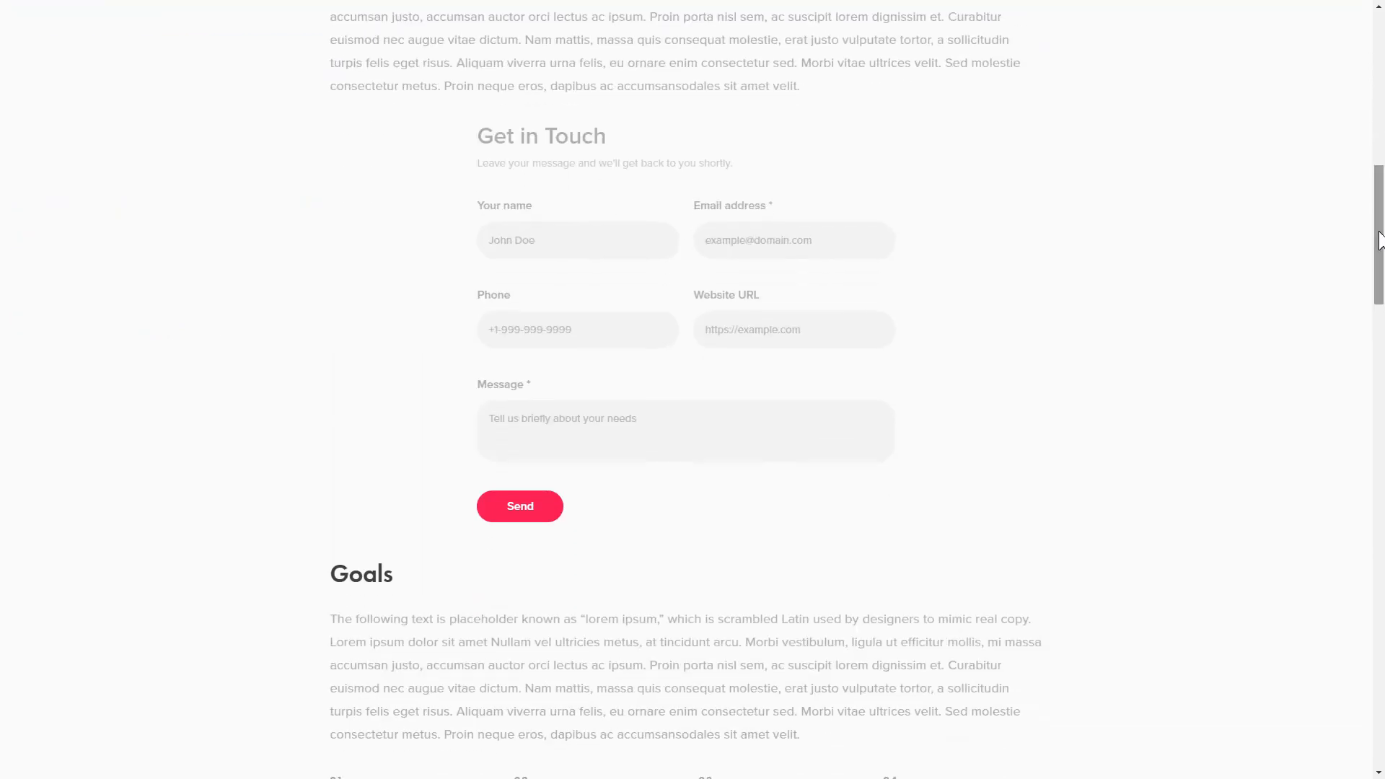
{"action": "type", "text": "He"}
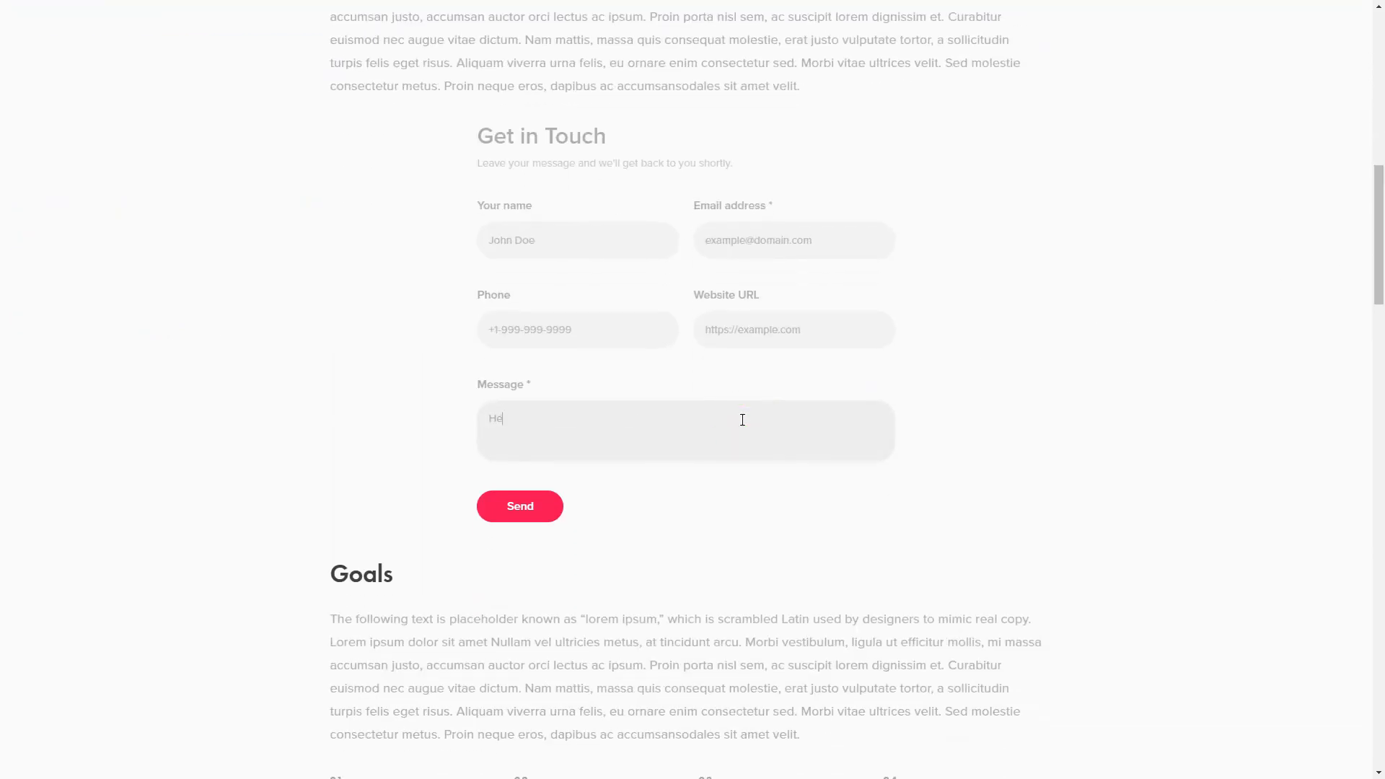